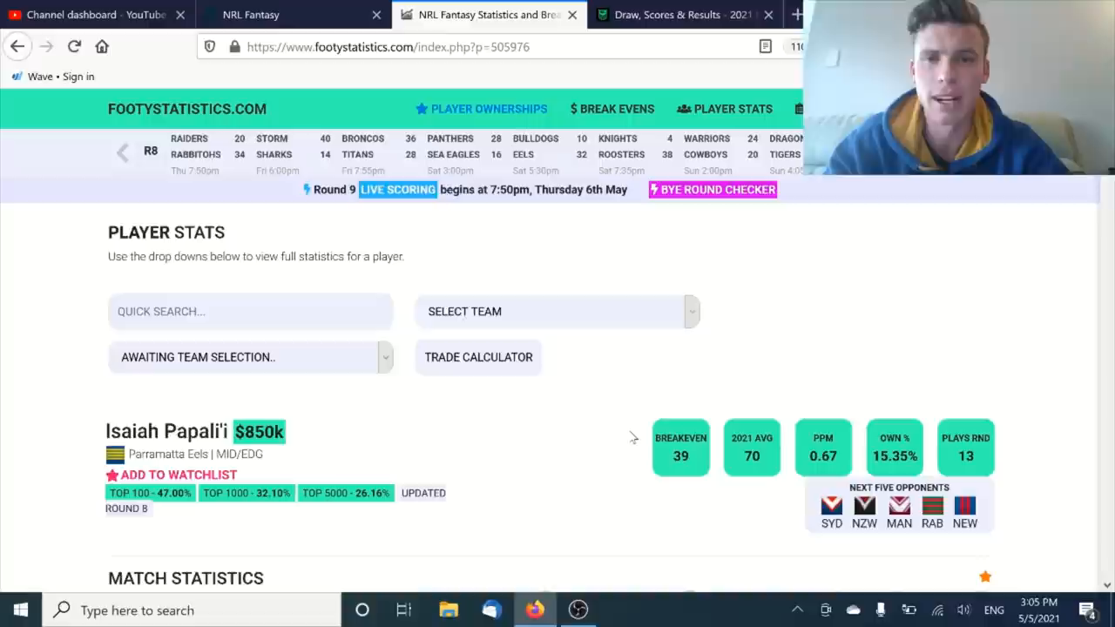
mouse_move(635, 439)
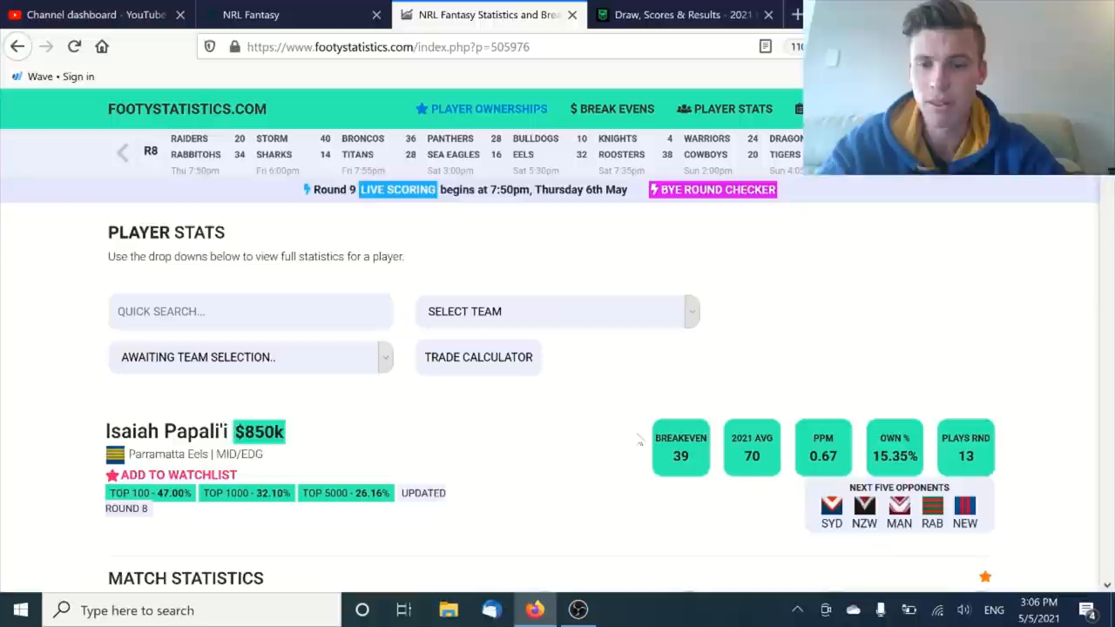
mouse_move(607, 460)
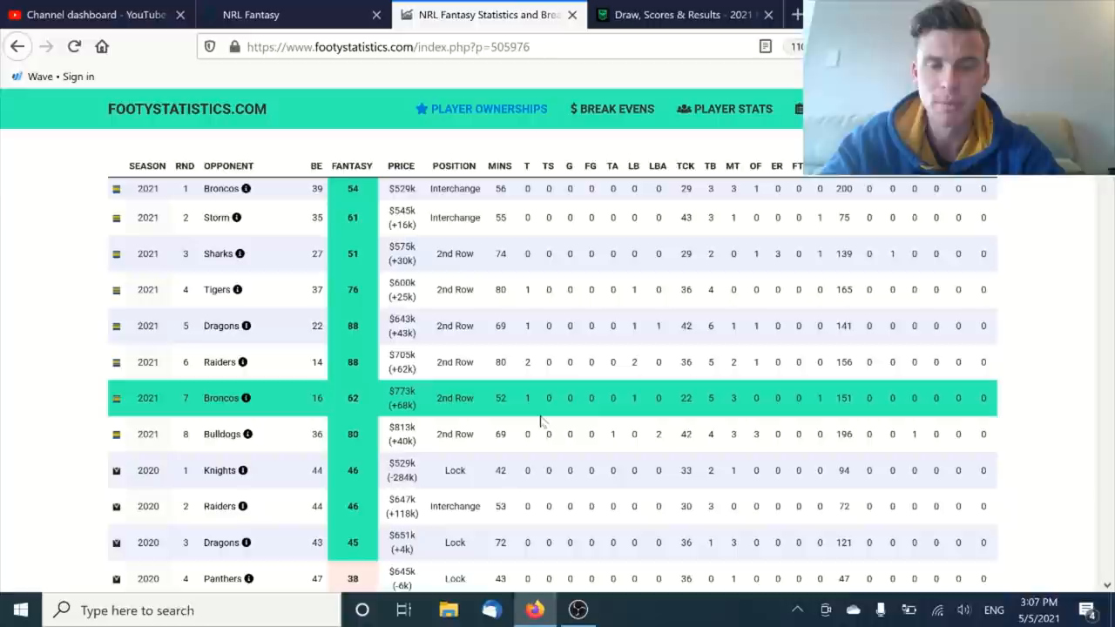
- Search 'MAHON' in Quick Search to reach Reed Mahoney's page ($832k, BE 59, avg 71.3)
scroll("down", 3)
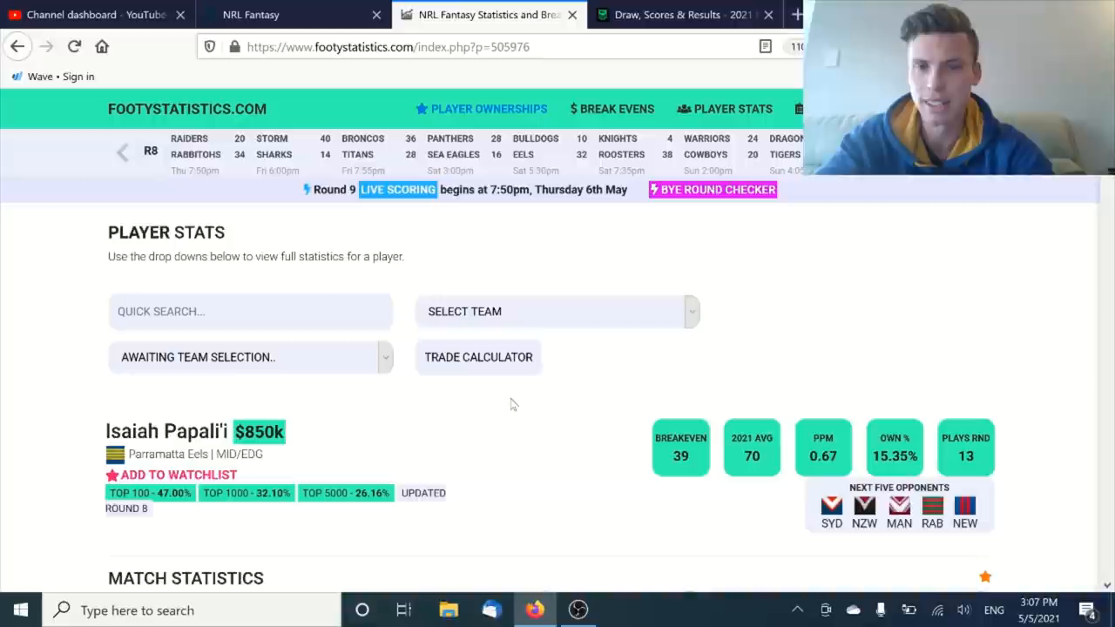
mouse_move(521, 425)
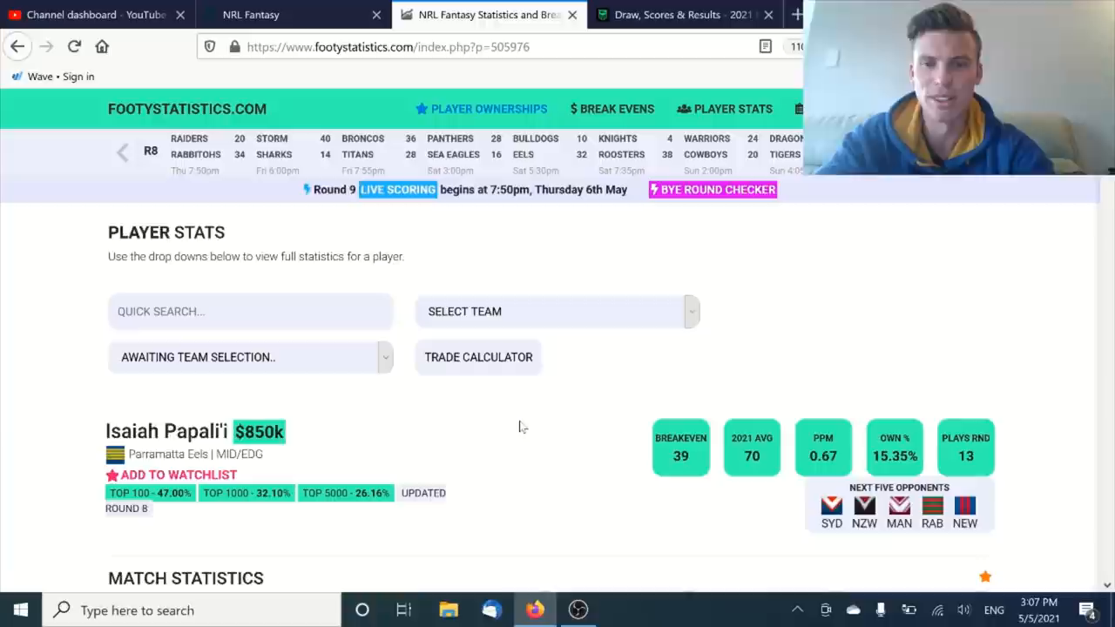
mouse_move(533, 474)
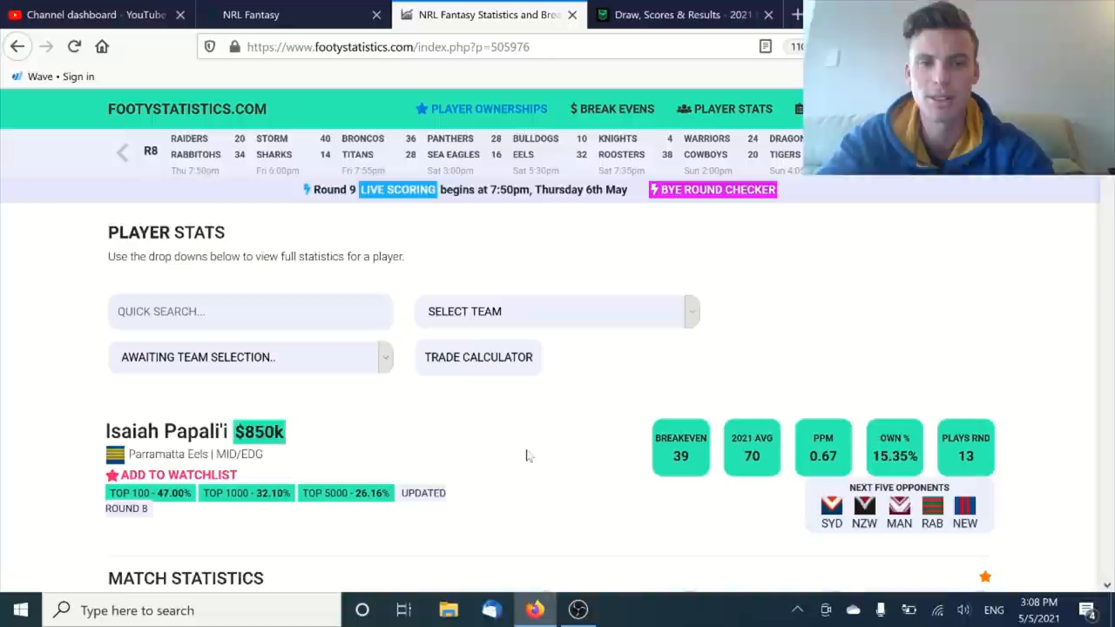
type("MAHON")
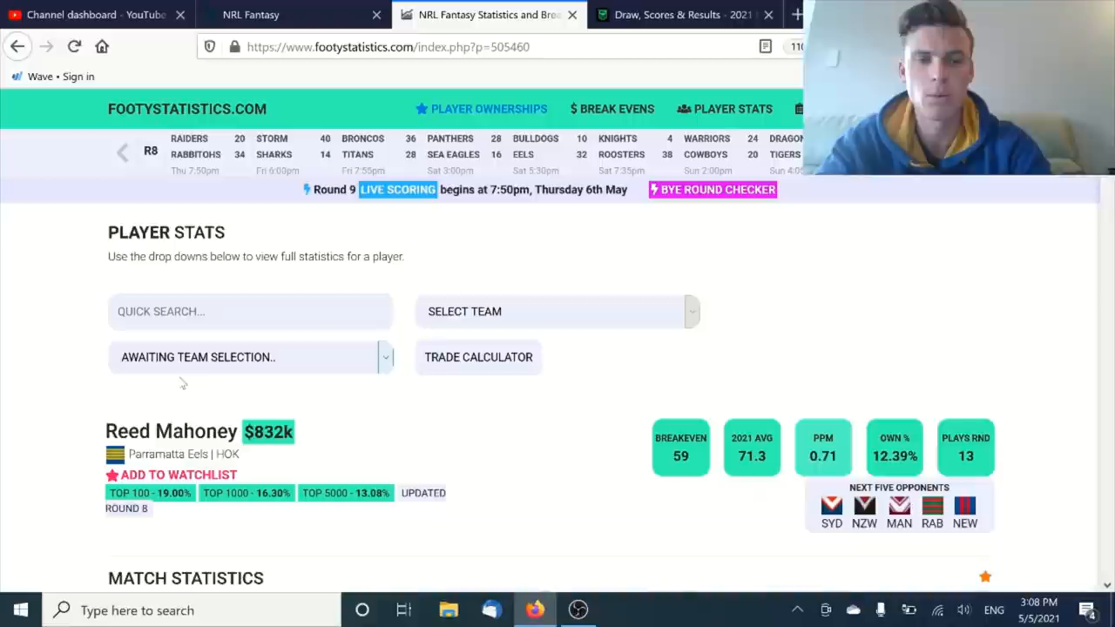
scroll("down", 3)
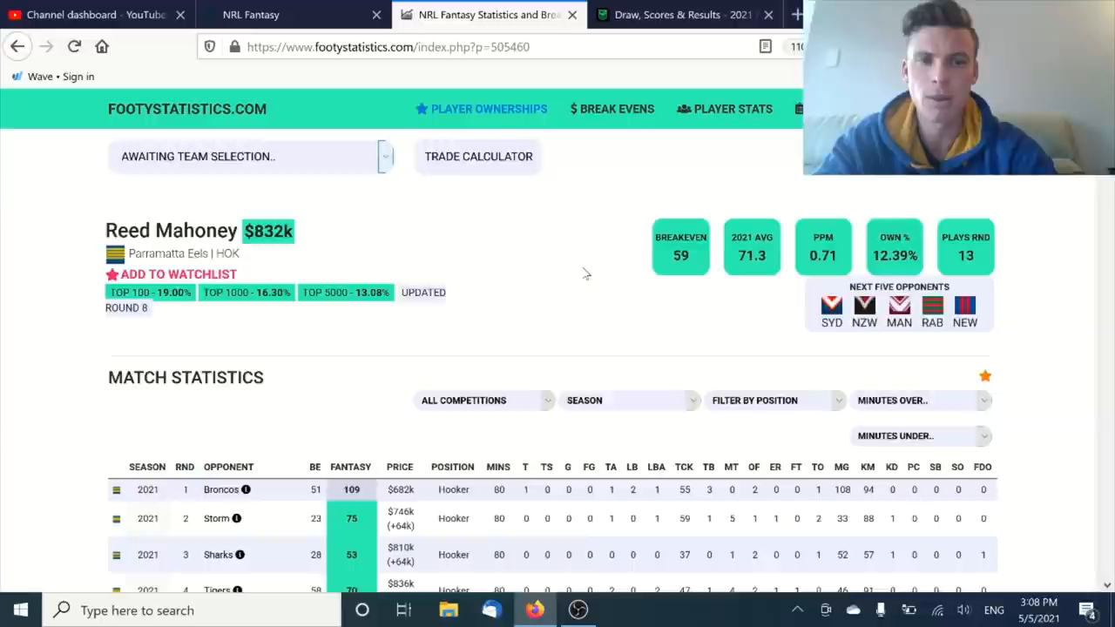
scroll("down", 3)
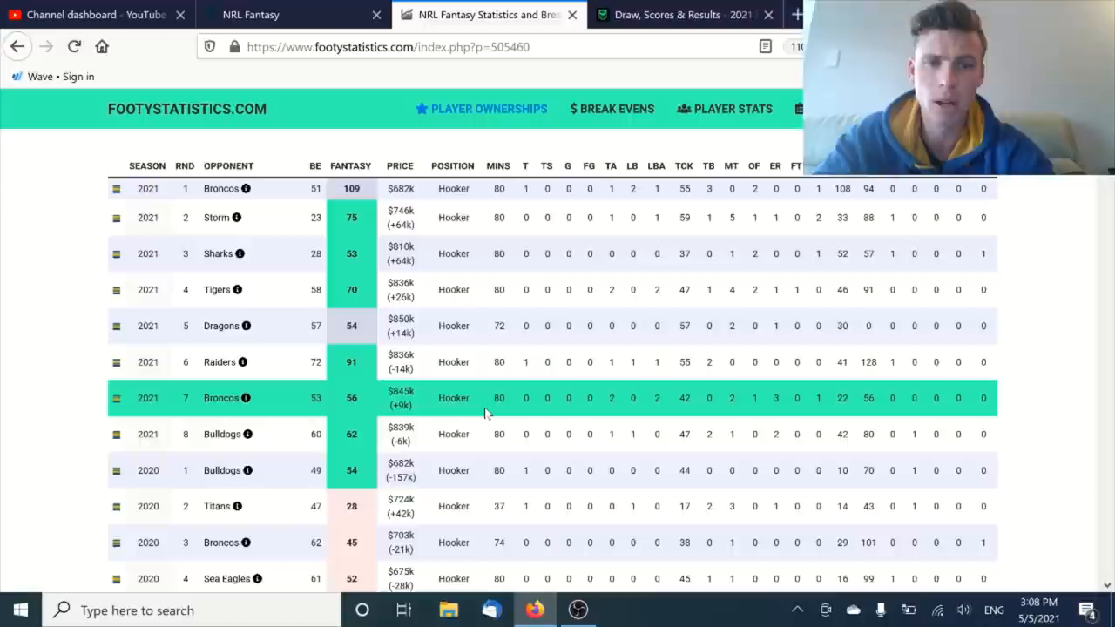
mouse_move(610, 434)
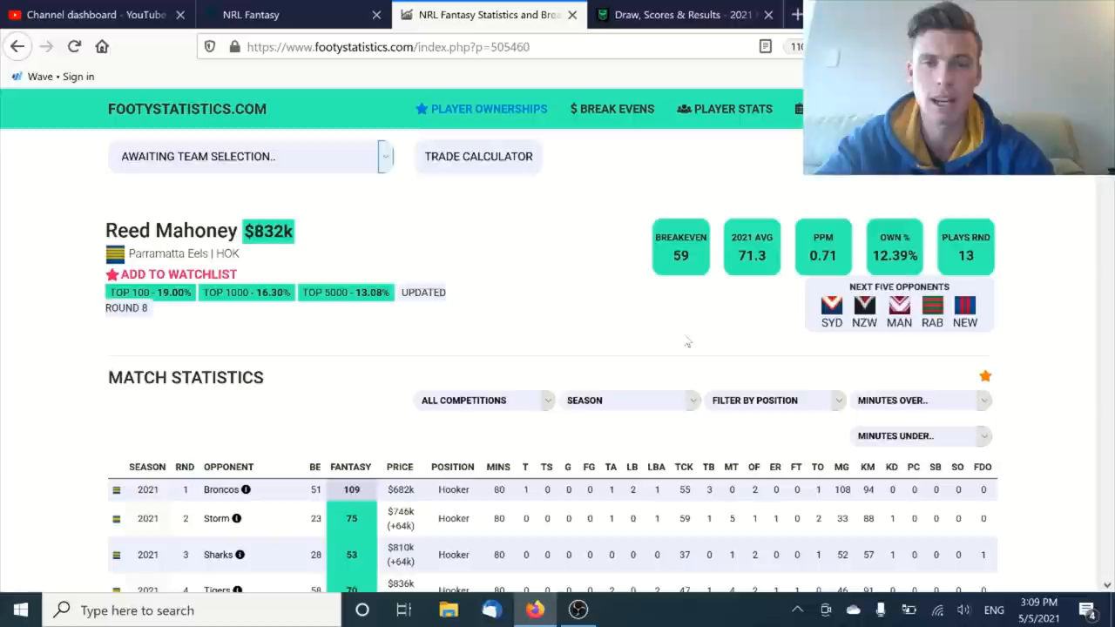
mouse_move(596, 311)
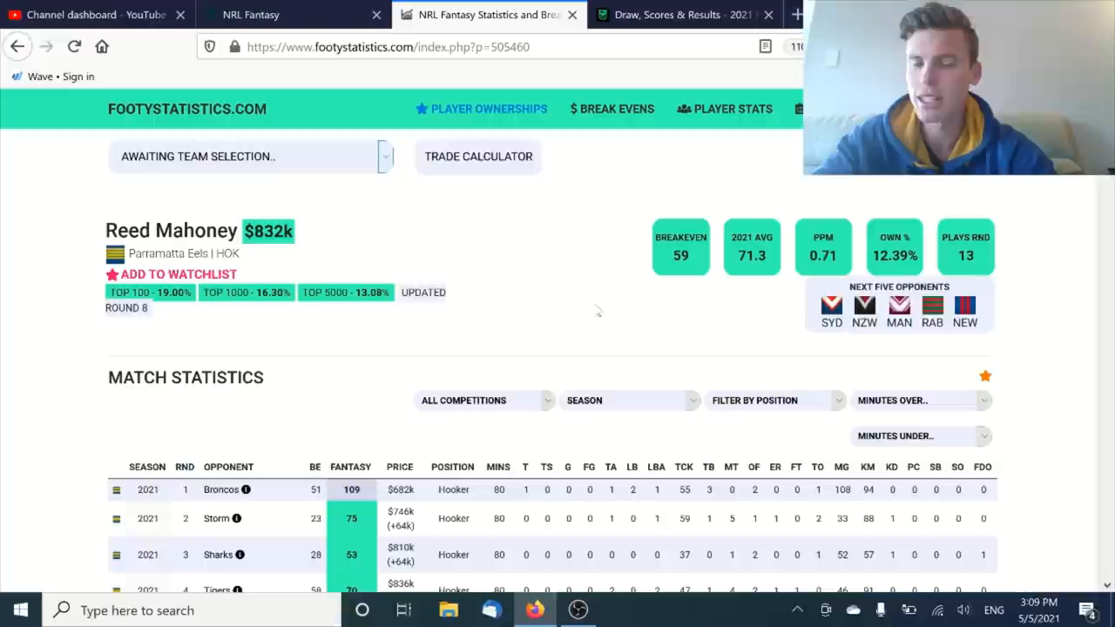
scroll("down", 3)
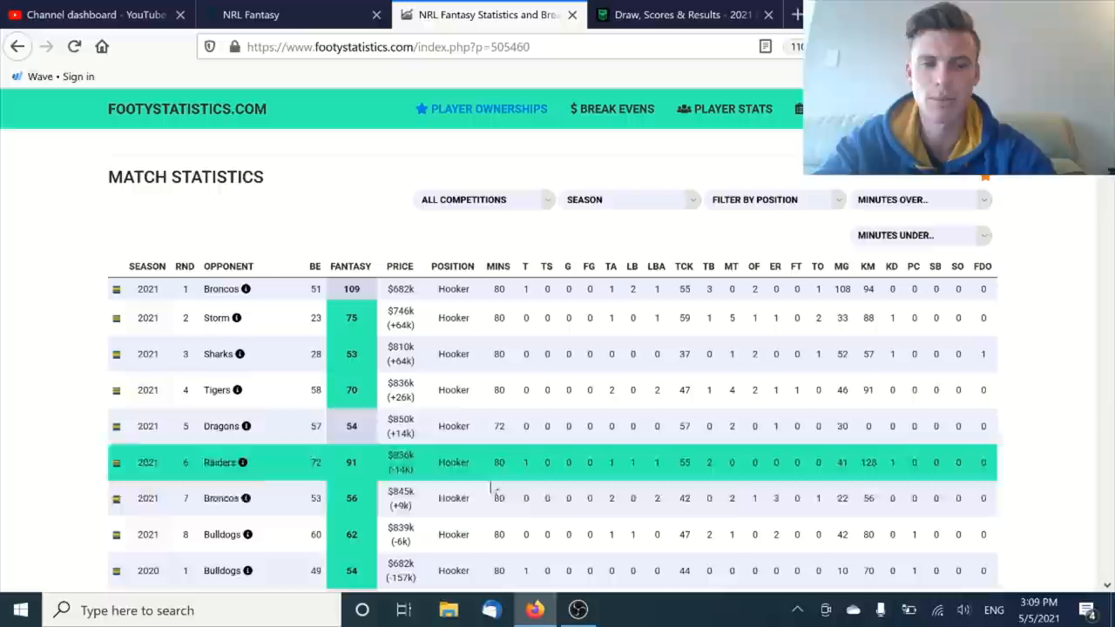
scroll("down", 3)
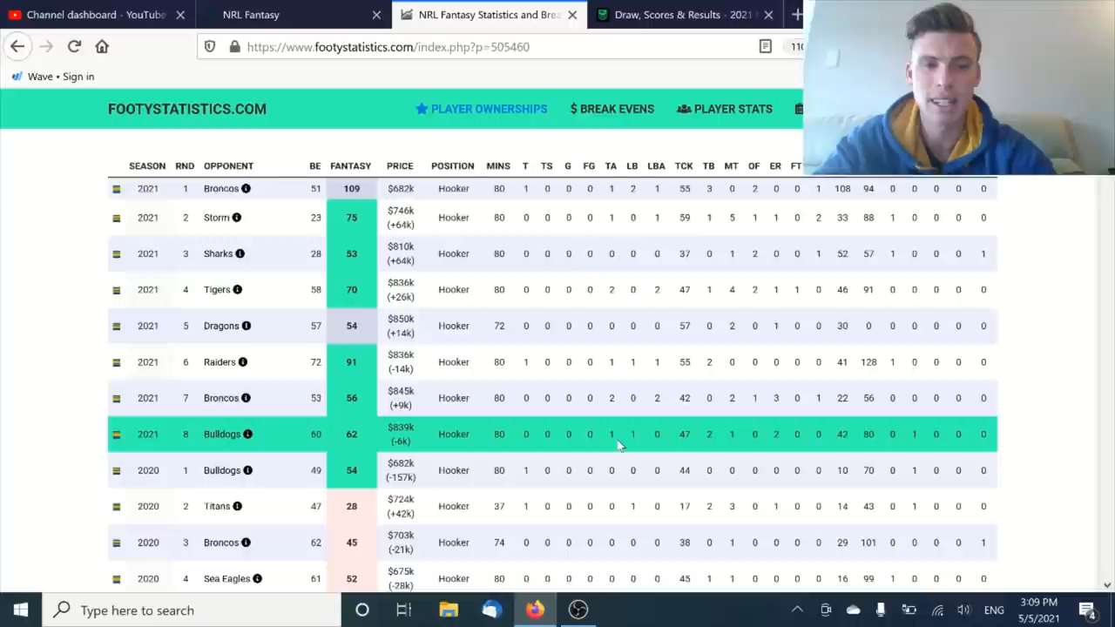
scroll("up", 3)
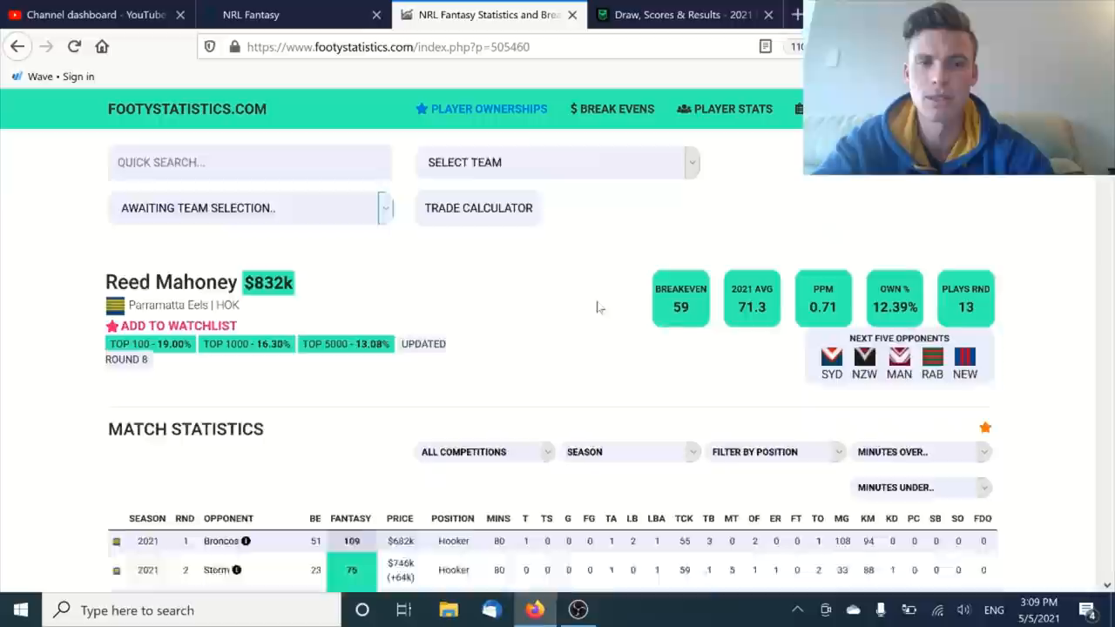
- Search 'ANDR' and load Andrew McCullough's page ($735k, BE 56, avg 60)
type("ANDR")
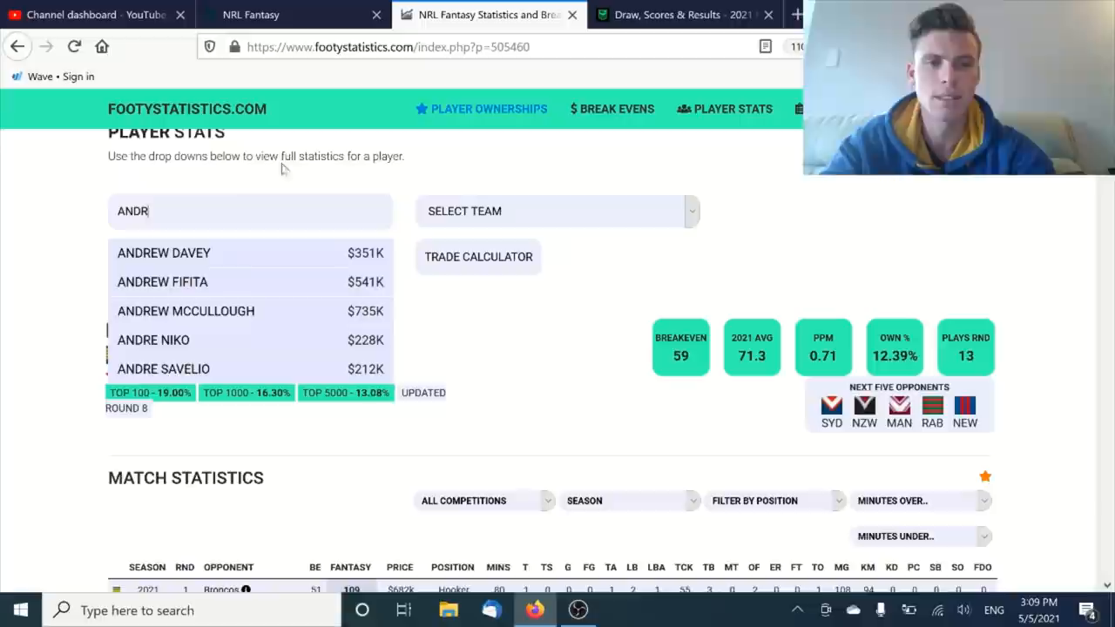
left_click(185, 310)
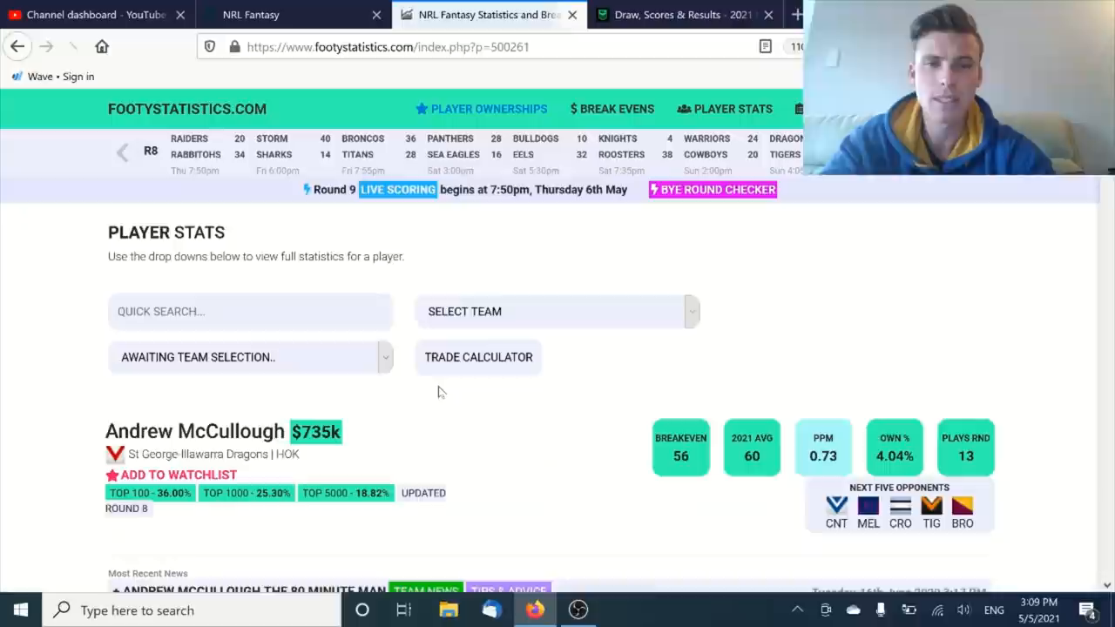
scroll("down", 3)
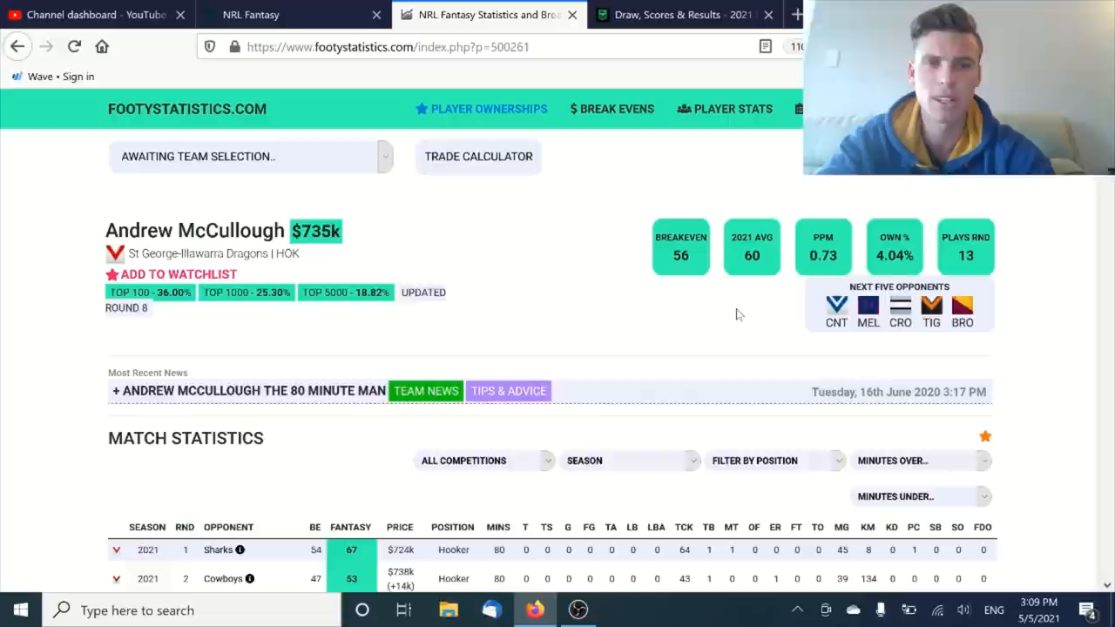
scroll("down", 3)
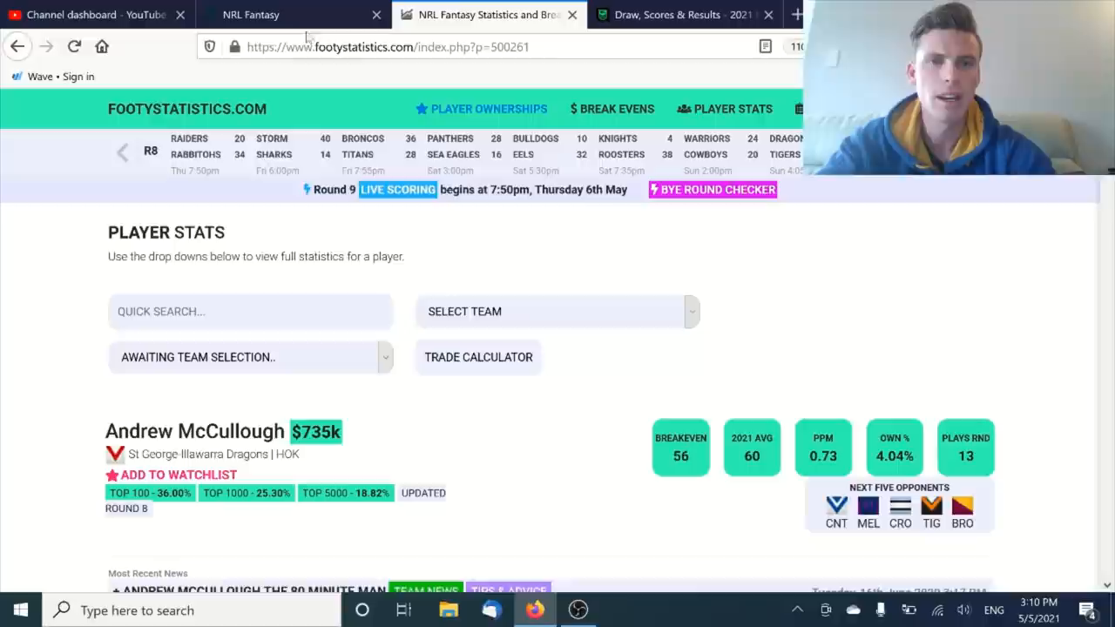
- Search 'HAAS', load Payne Haas's page and scan his Match Statistics table
type("HAAS")
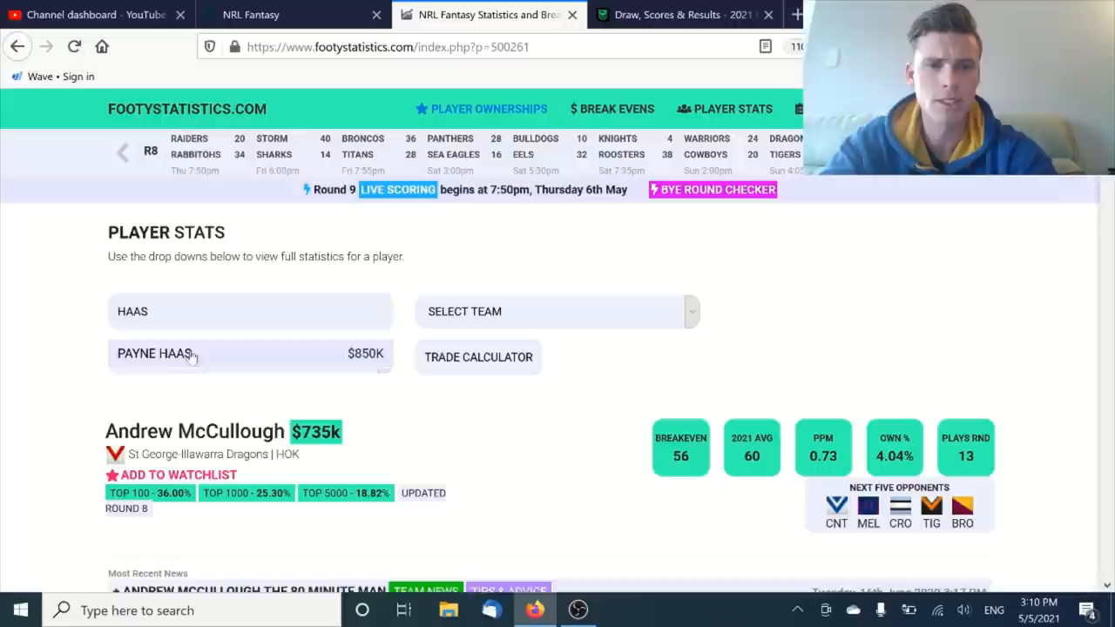
left_click(251, 354)
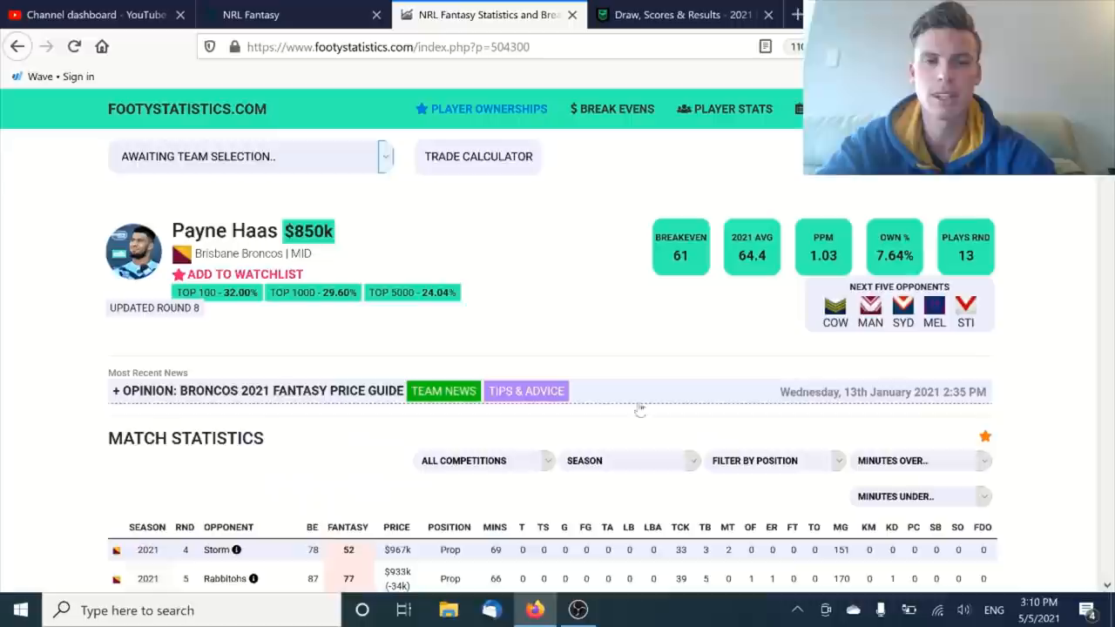
scroll("down", 3)
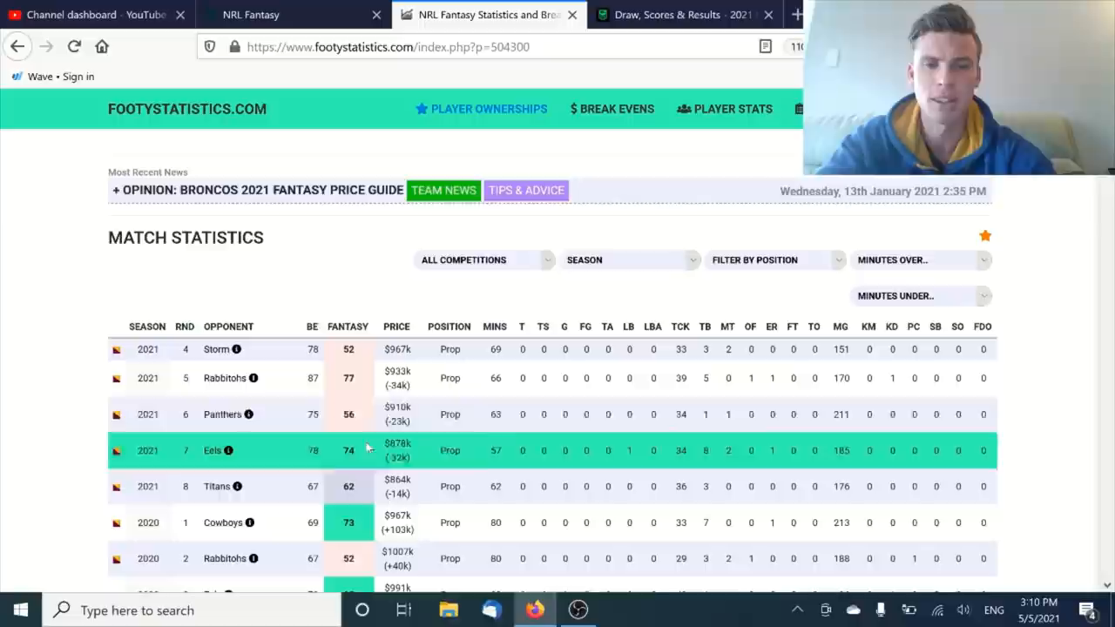
scroll("down", 3)
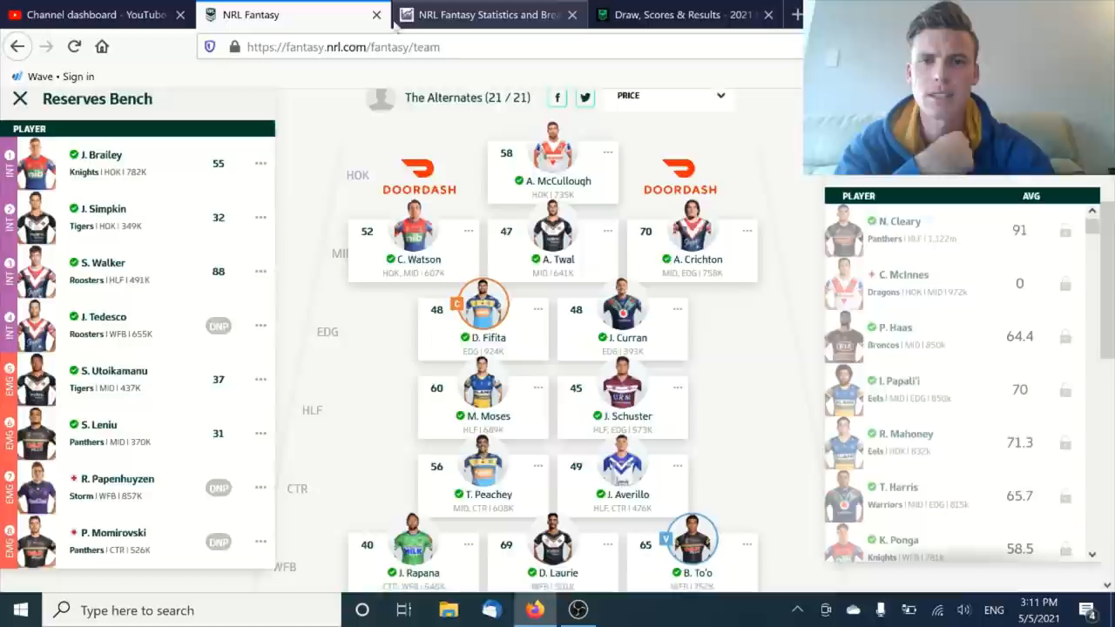
- Return to the stats site and scan Tohu Harris's round-by-round match statistics, ending at the summary
left_click(488, 14)
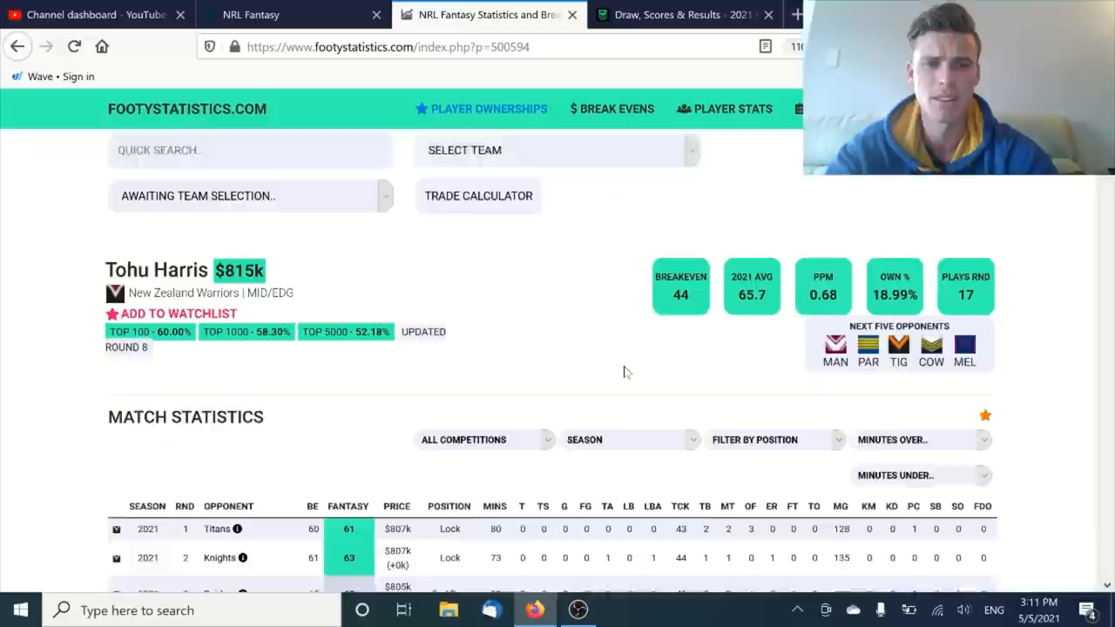
scroll("down", 3)
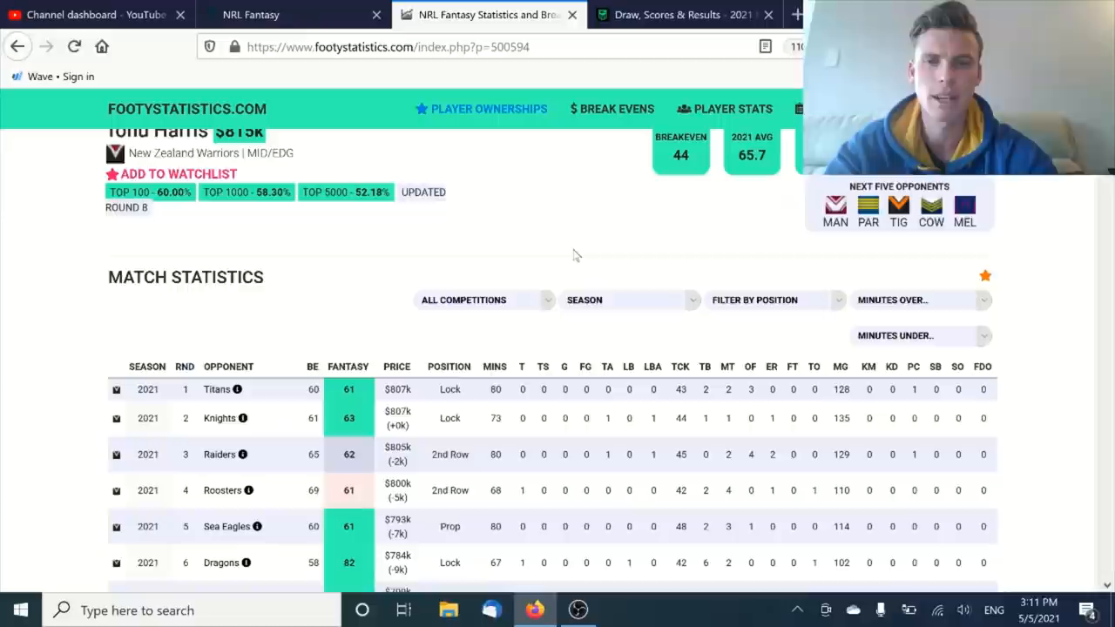
scroll("down", 3)
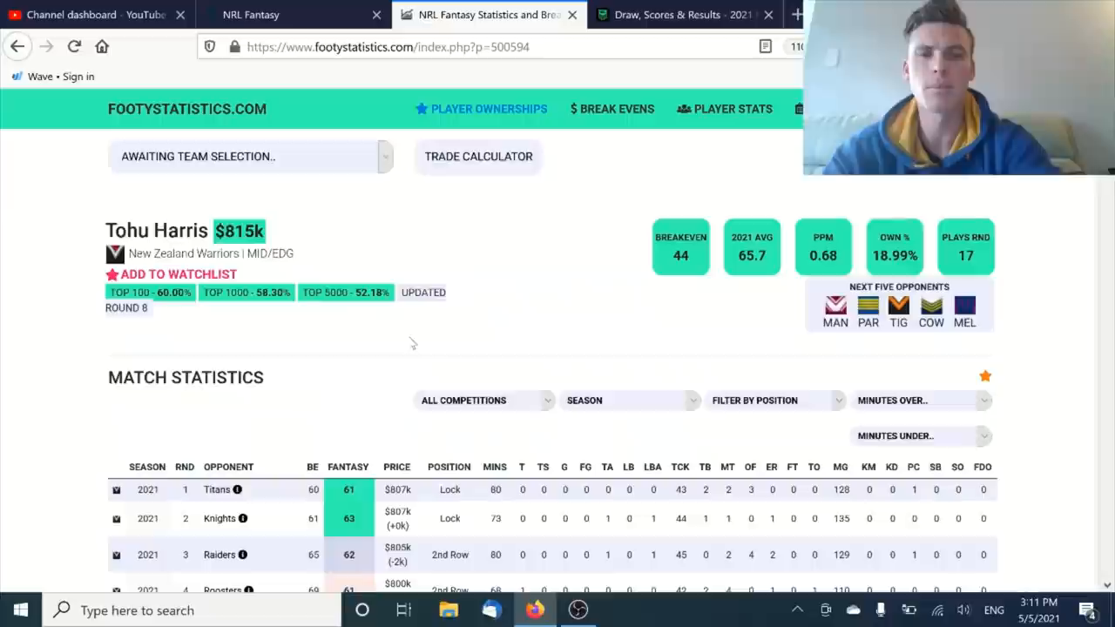
scroll("down", 3)
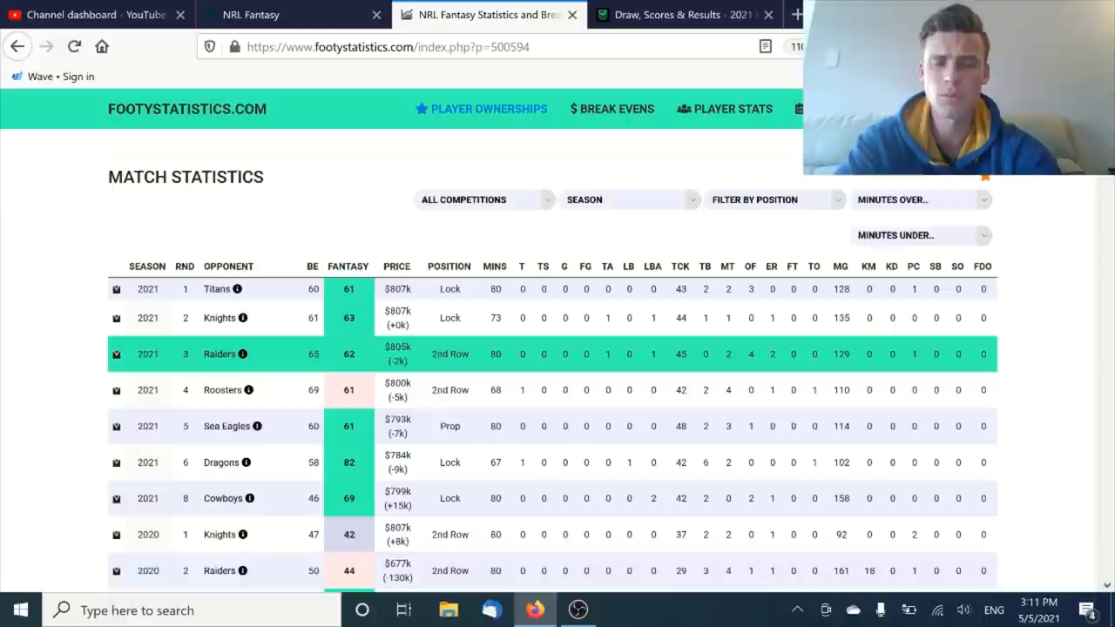
scroll("up", 3)
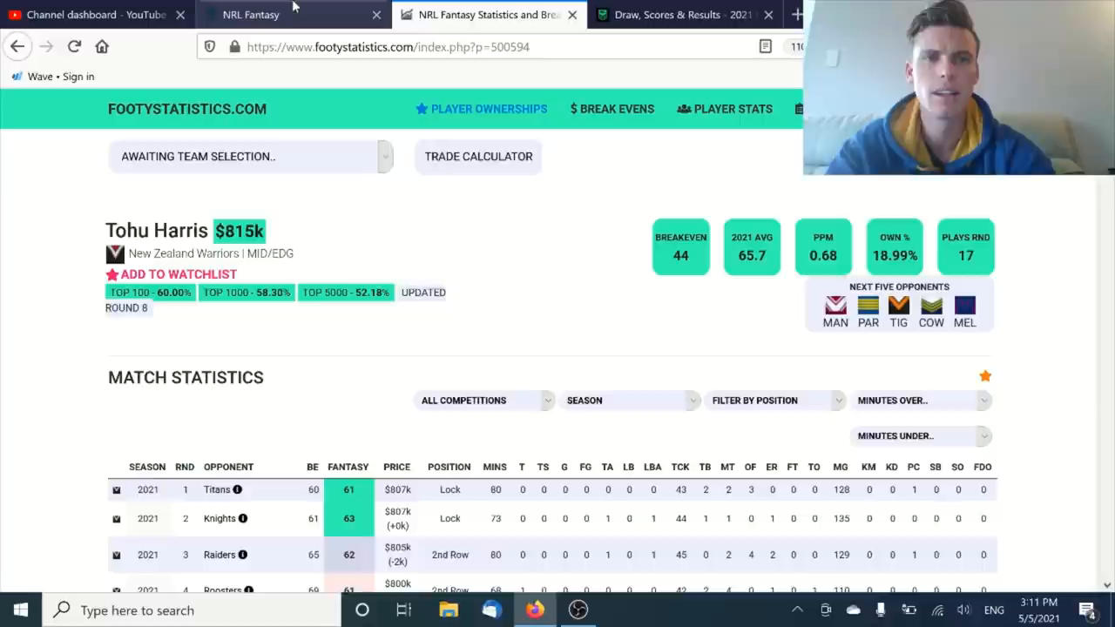
- Browse the NRL Fantasy player list, then return to the stats site to search Apisai Koroisau
left_click(253, 14)
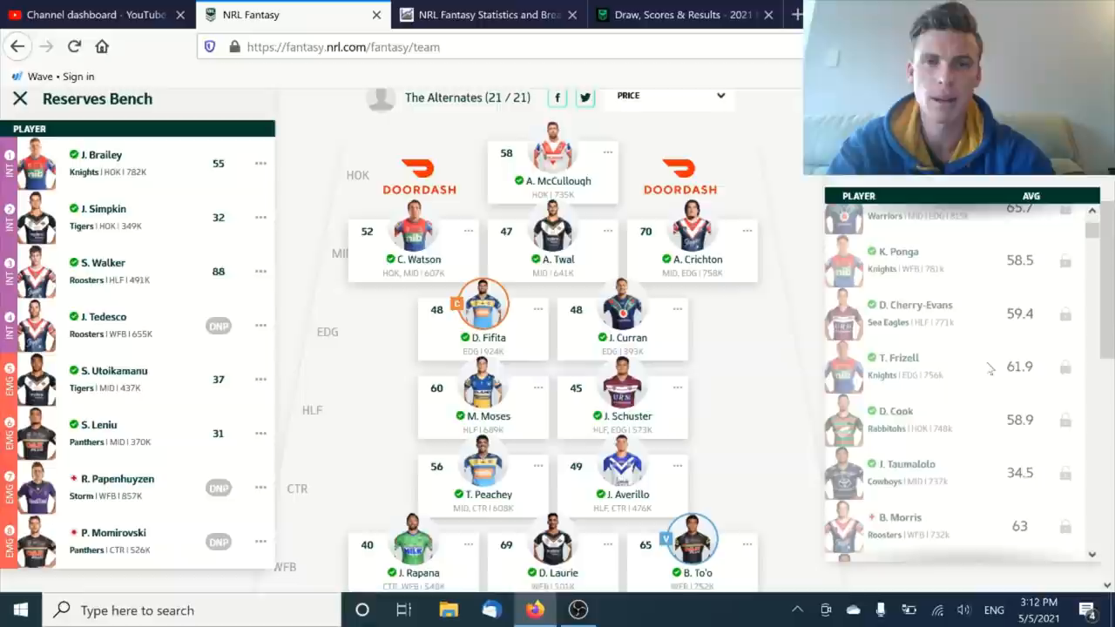
scroll("down", 3)
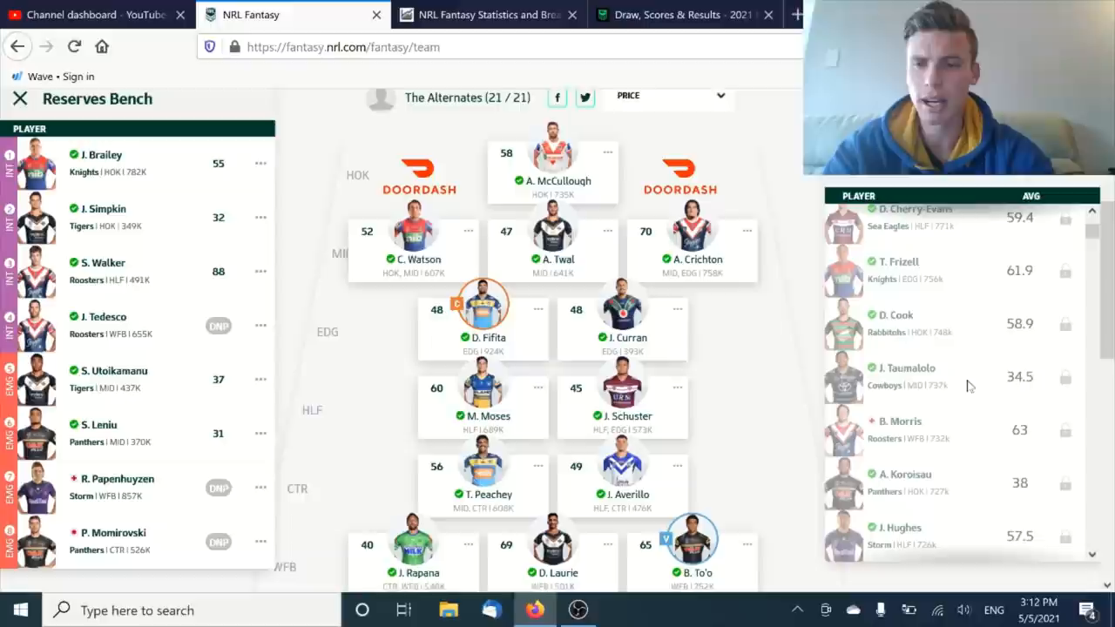
scroll("down", 3)
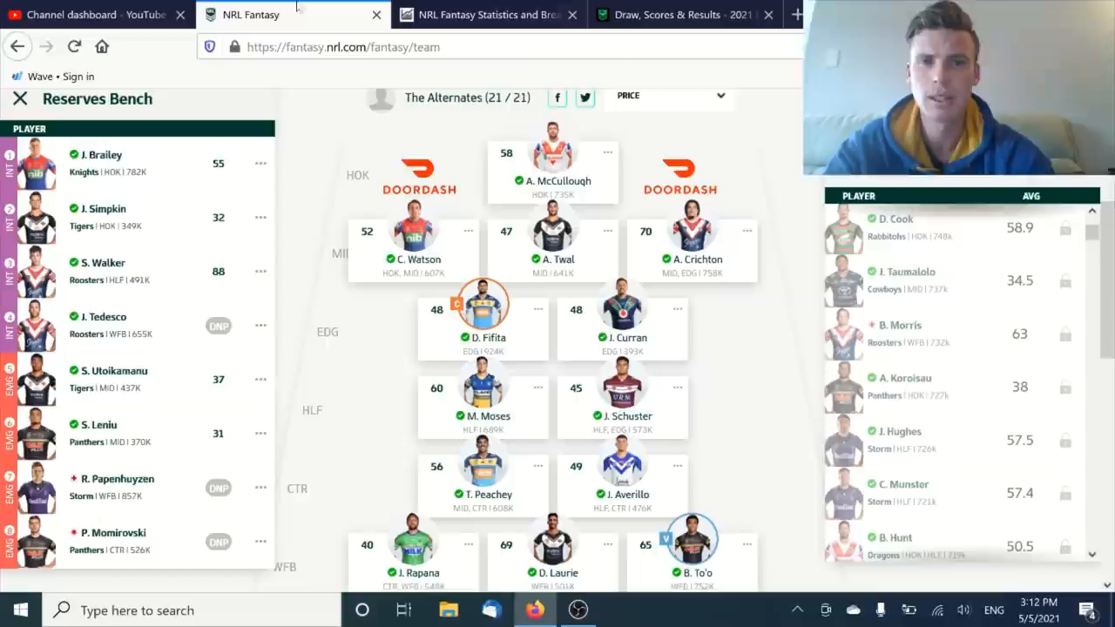
left_click(488, 14)
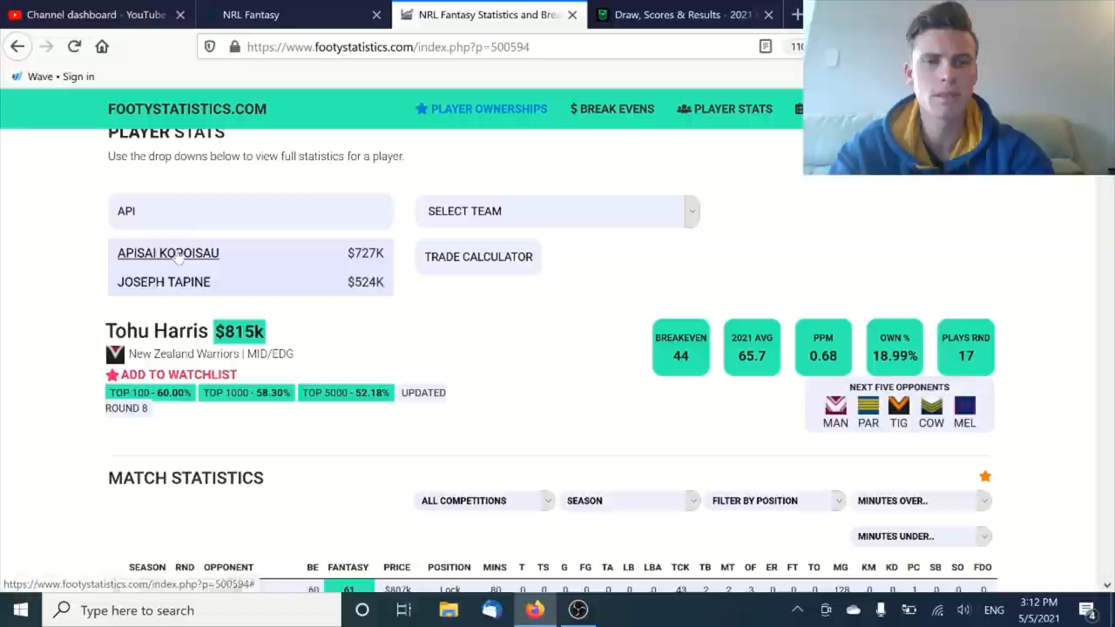
- Load Apisai Koroisau's page from the results and scan his match history
left_click(167, 253)
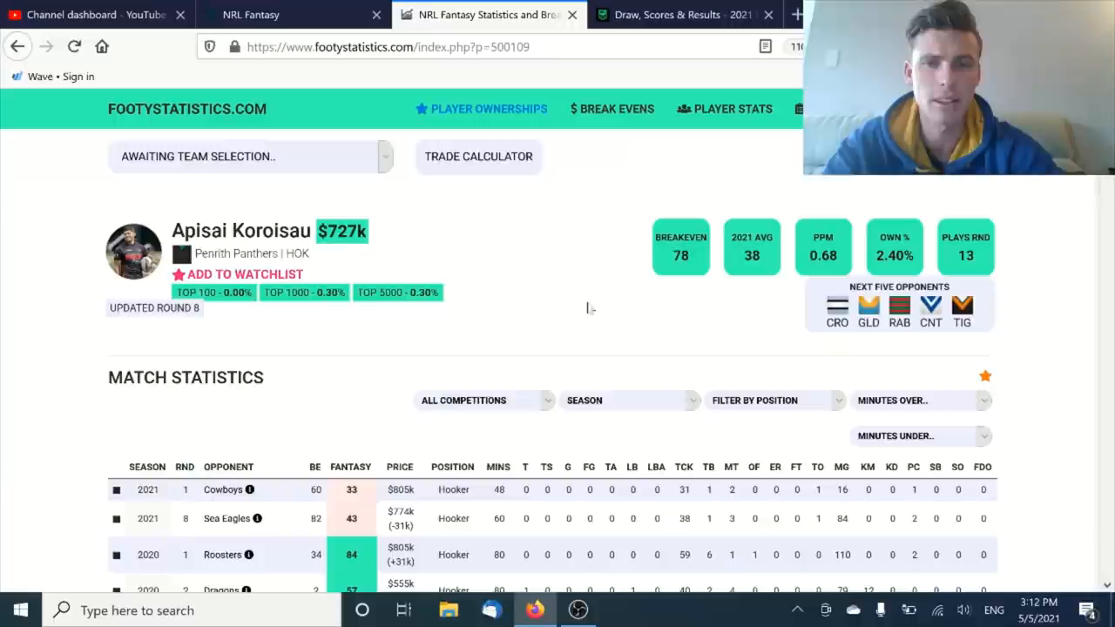
scroll("down", 3)
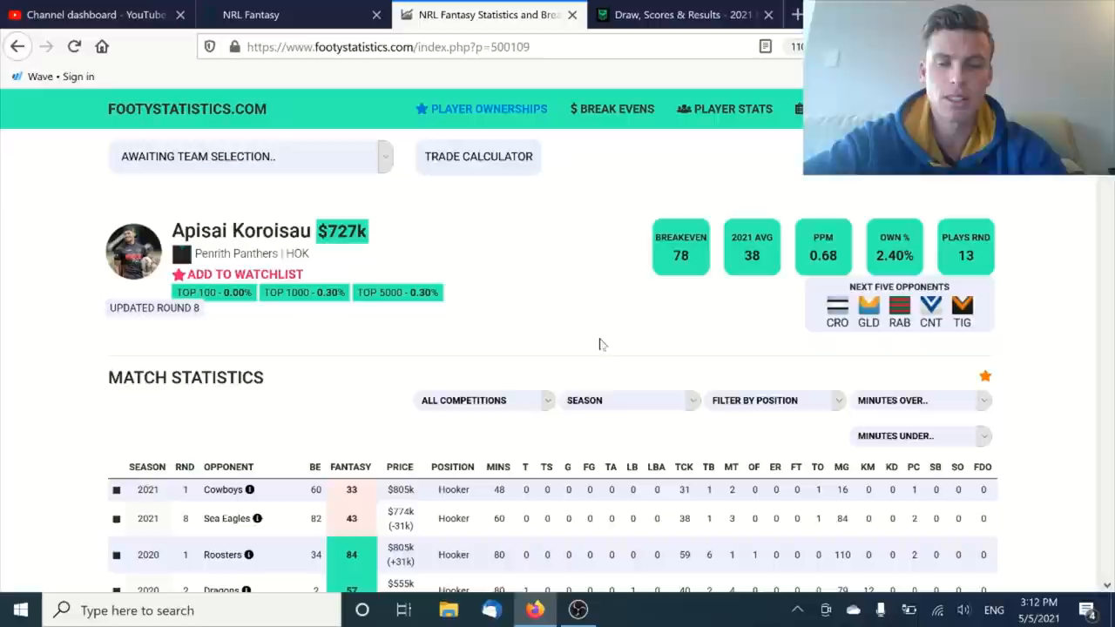
mouse_move(606, 347)
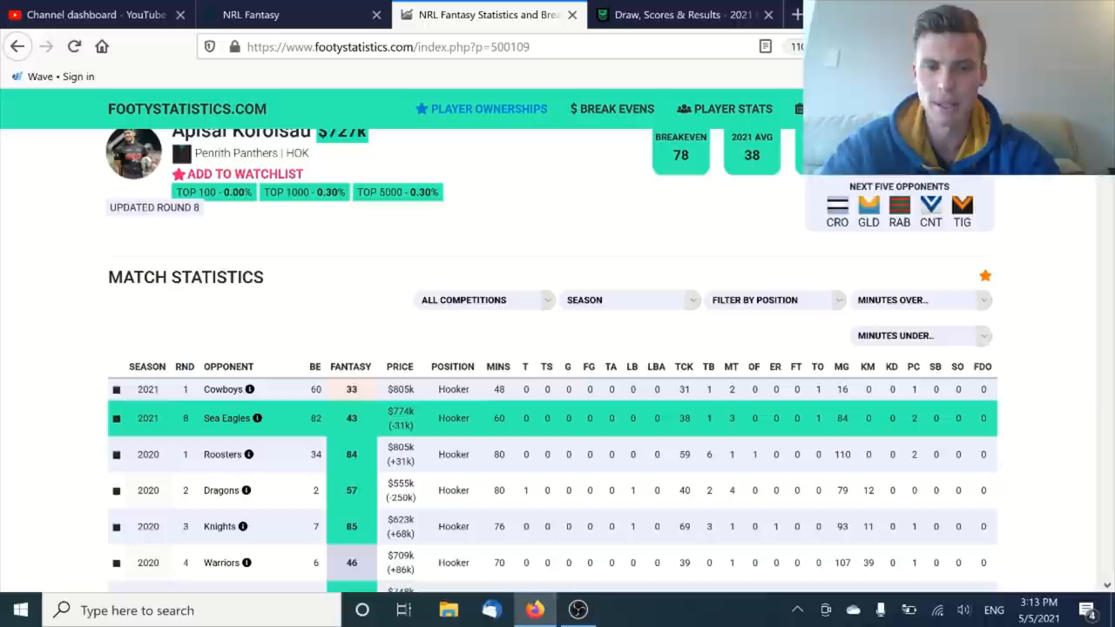
scroll("down", 3)
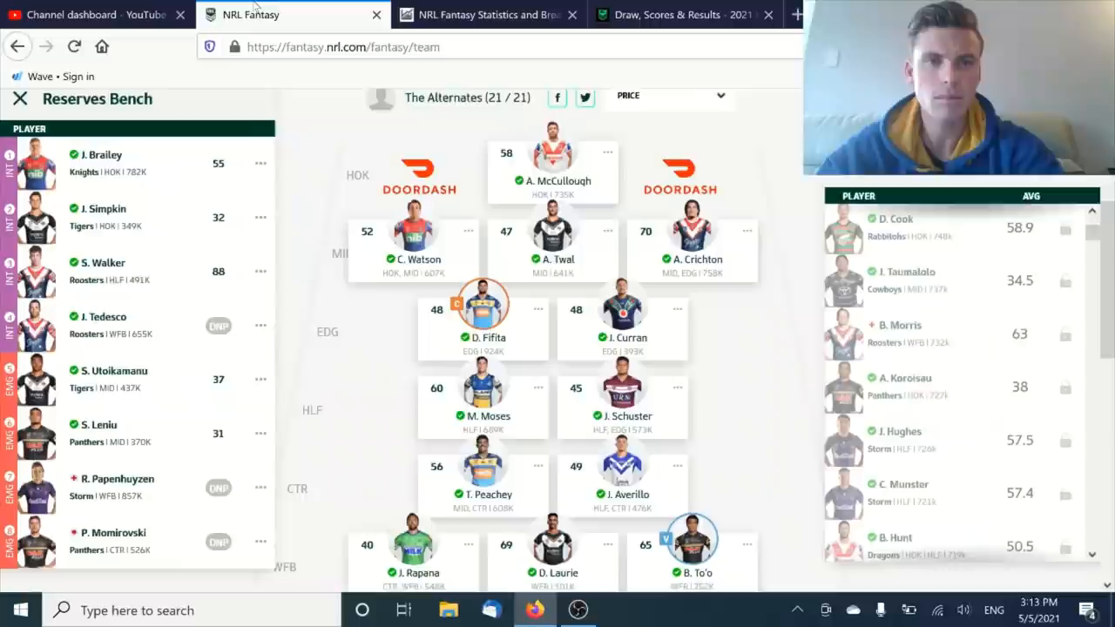
- Scan further down the NRL Fantasy player list before looking up Clinton Gutherson
scroll("down", 3)
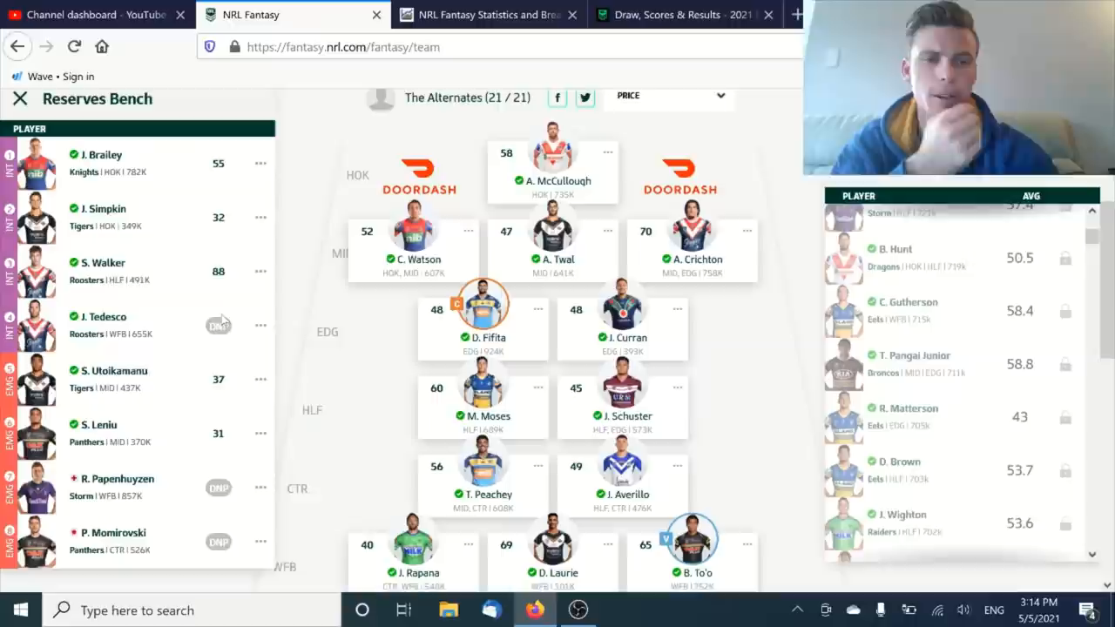
scroll("down", 3)
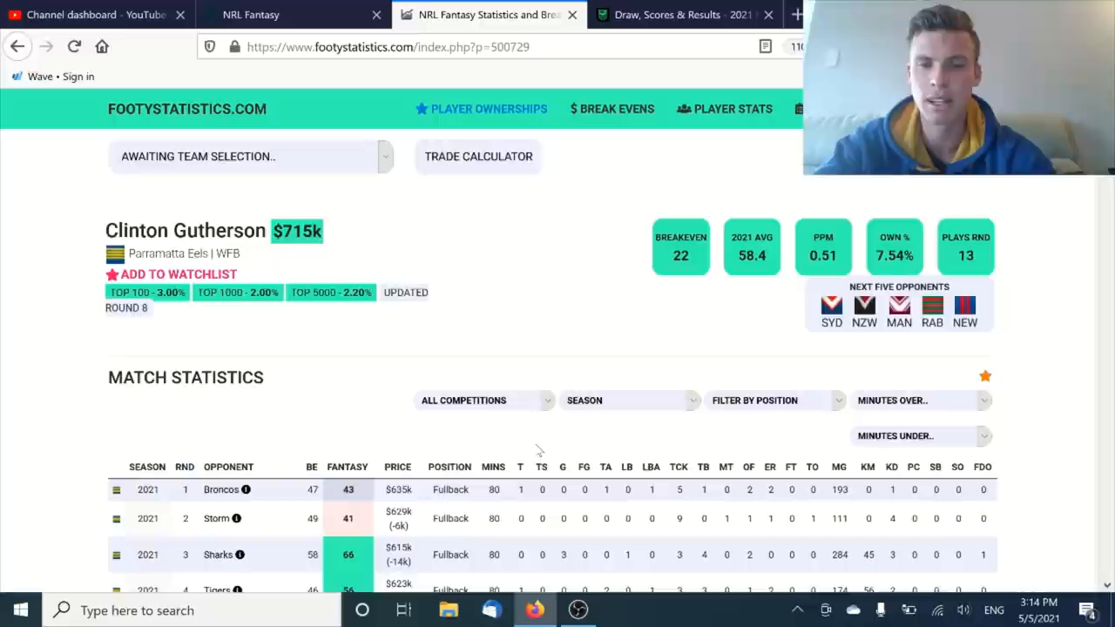
- Scan Clinton Gutherson's Match Statistics table, then switch back to the NRL Fantasy team
scroll("down", 3)
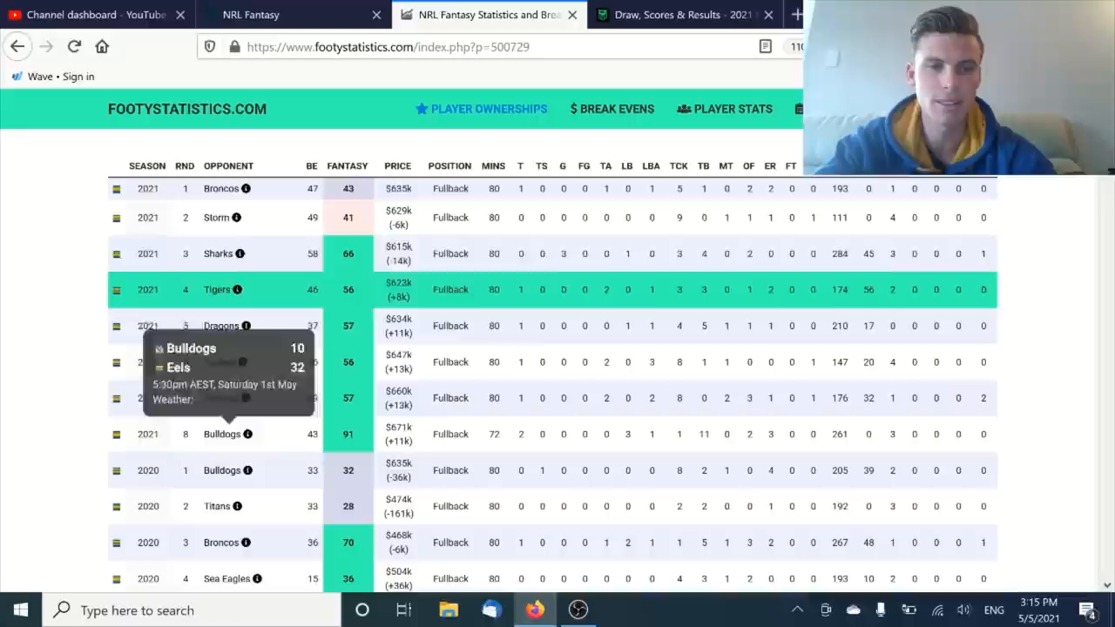
mouse_move(44, 299)
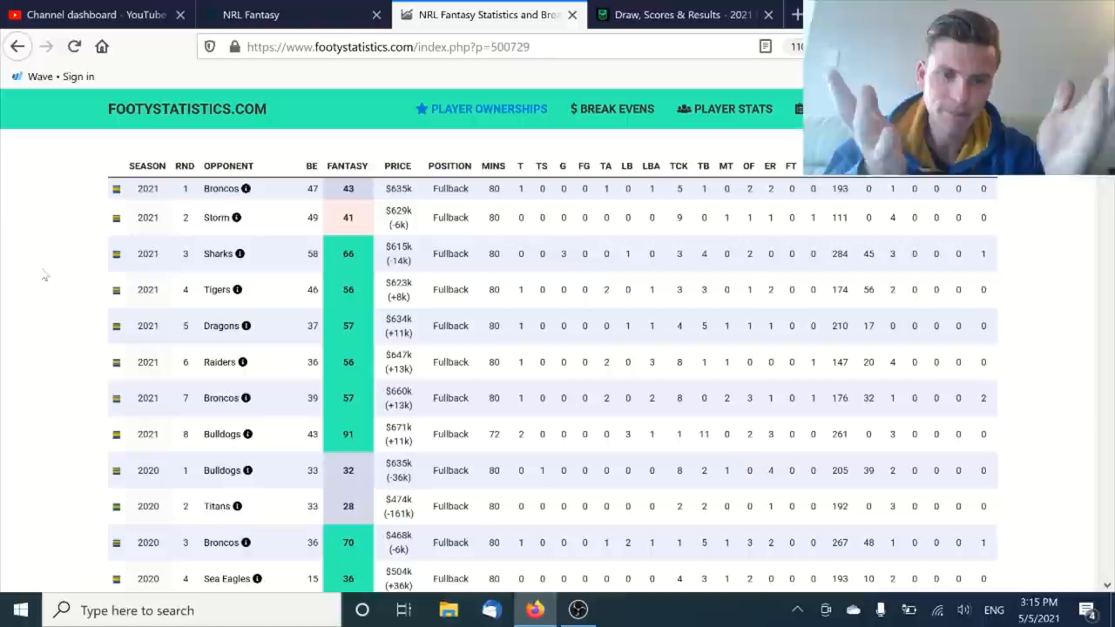
left_click(251, 14)
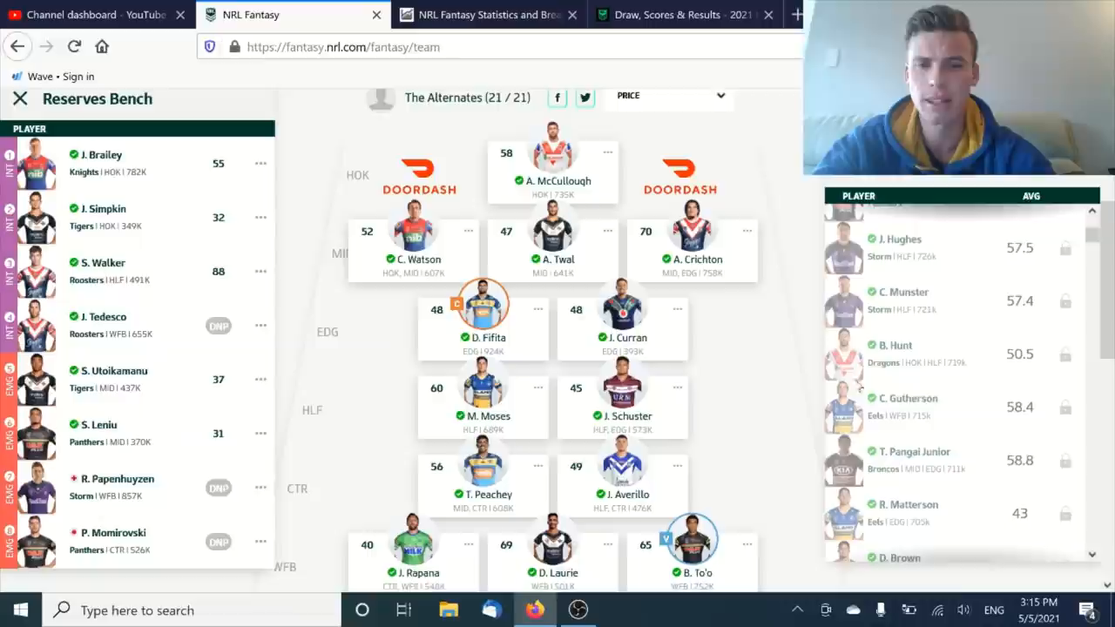
- Return to the FootyStatistics tab showing a forward's 2021 match statistics
left_click(488, 14)
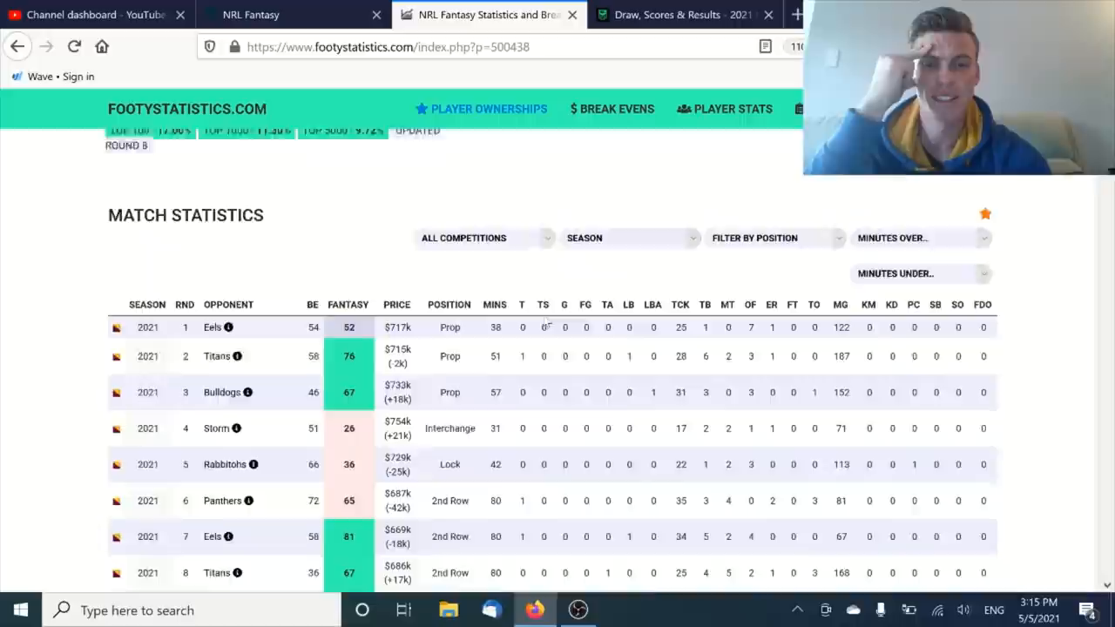
scroll("down", 3)
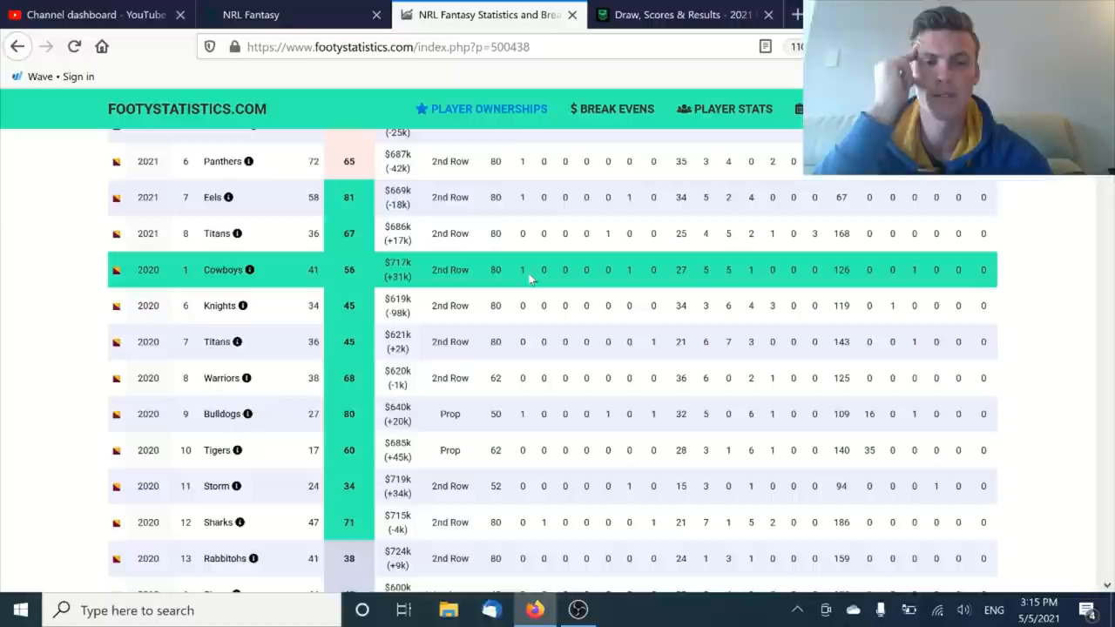
scroll("down", 3)
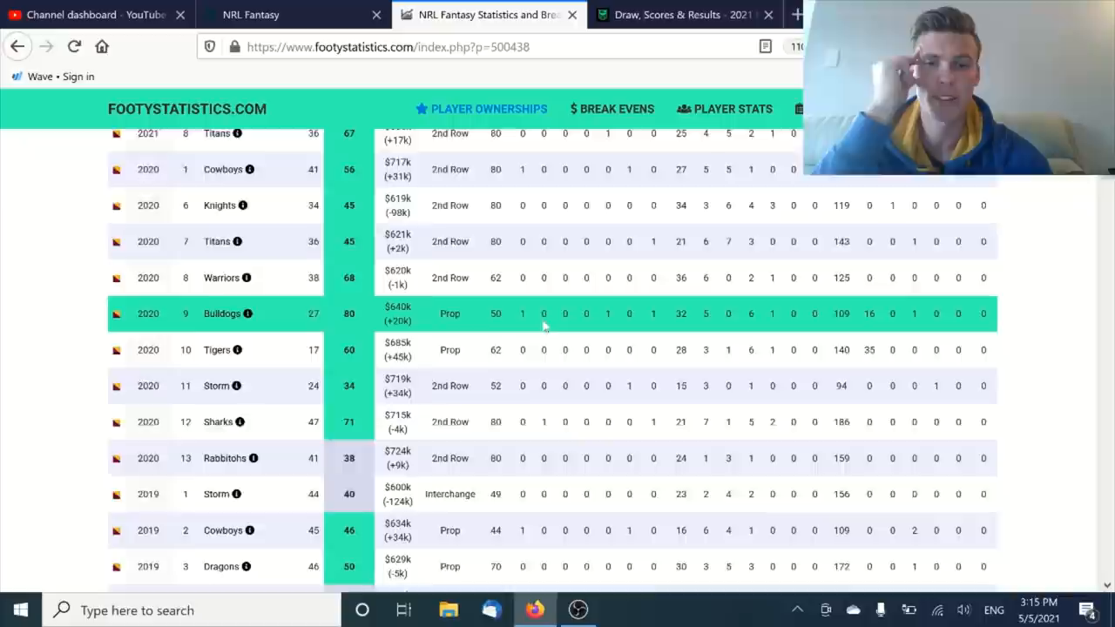
scroll("down", 3)
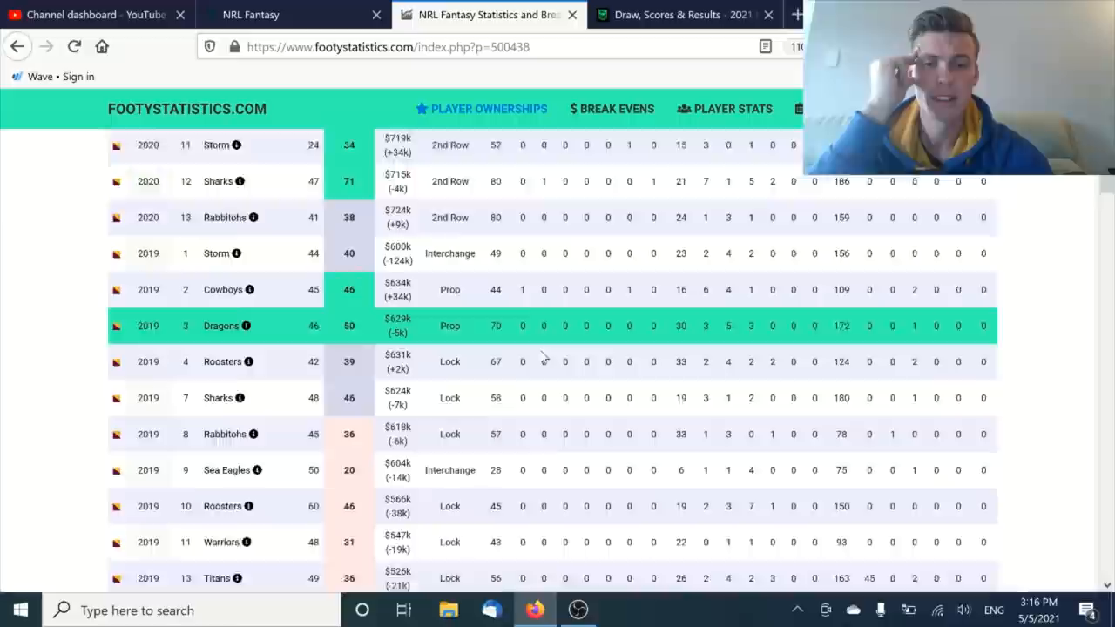
scroll("down", 3)
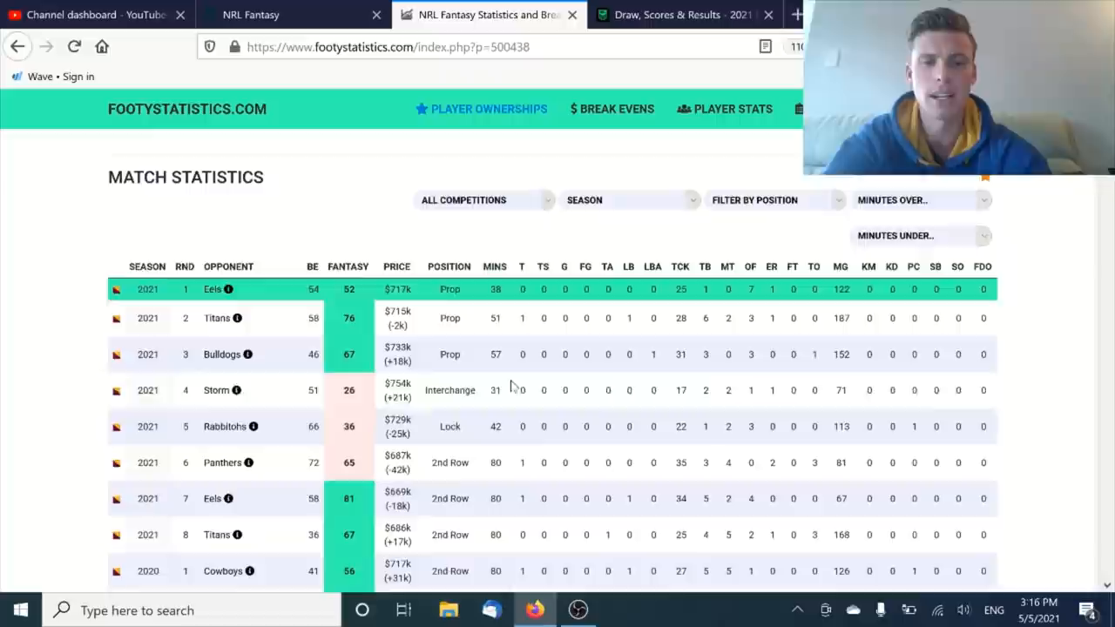
scroll("down", 3)
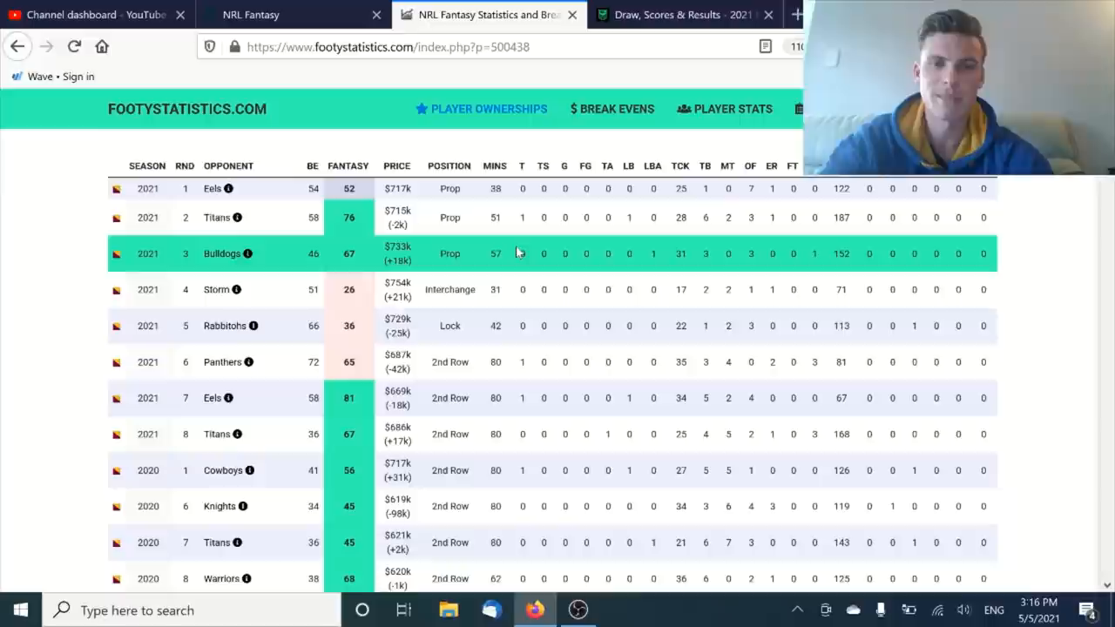
mouse_move(470, 434)
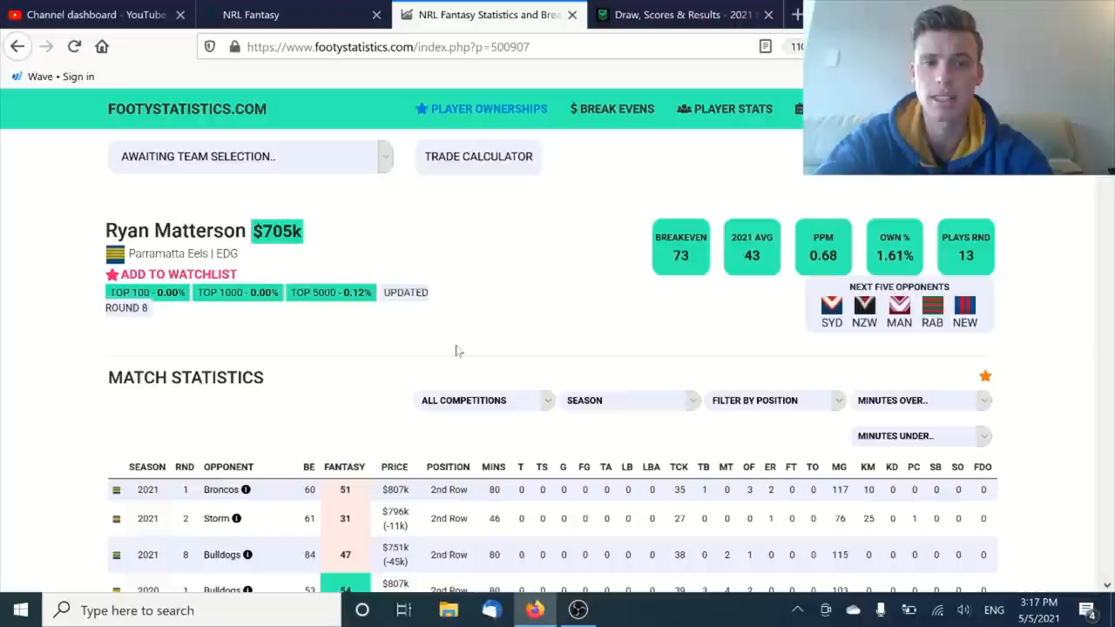
scroll("down", 3)
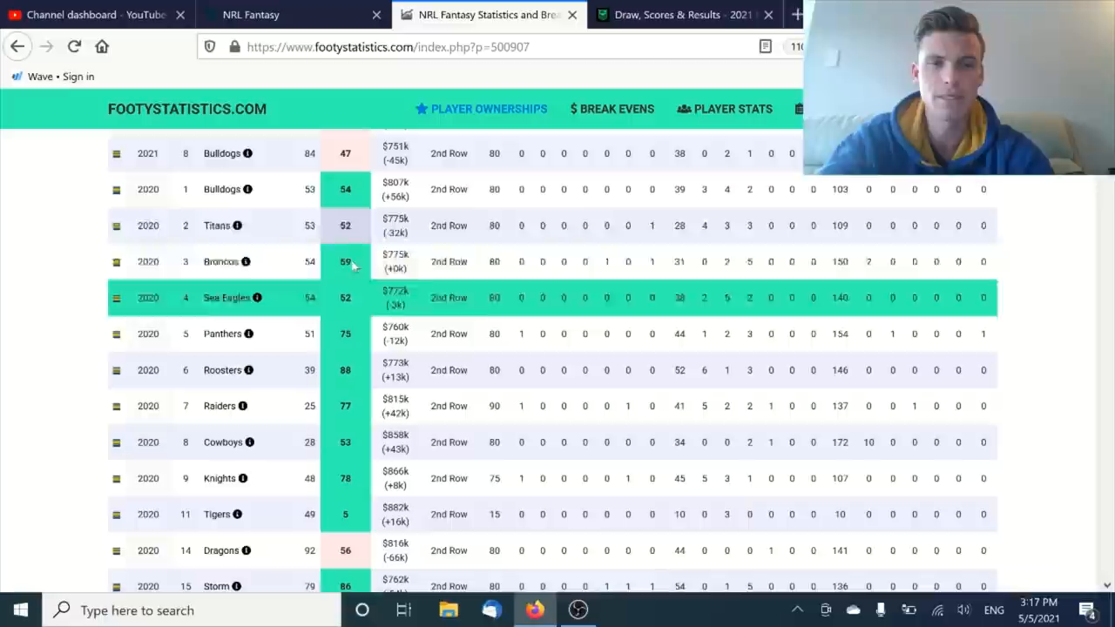
scroll("down", 3)
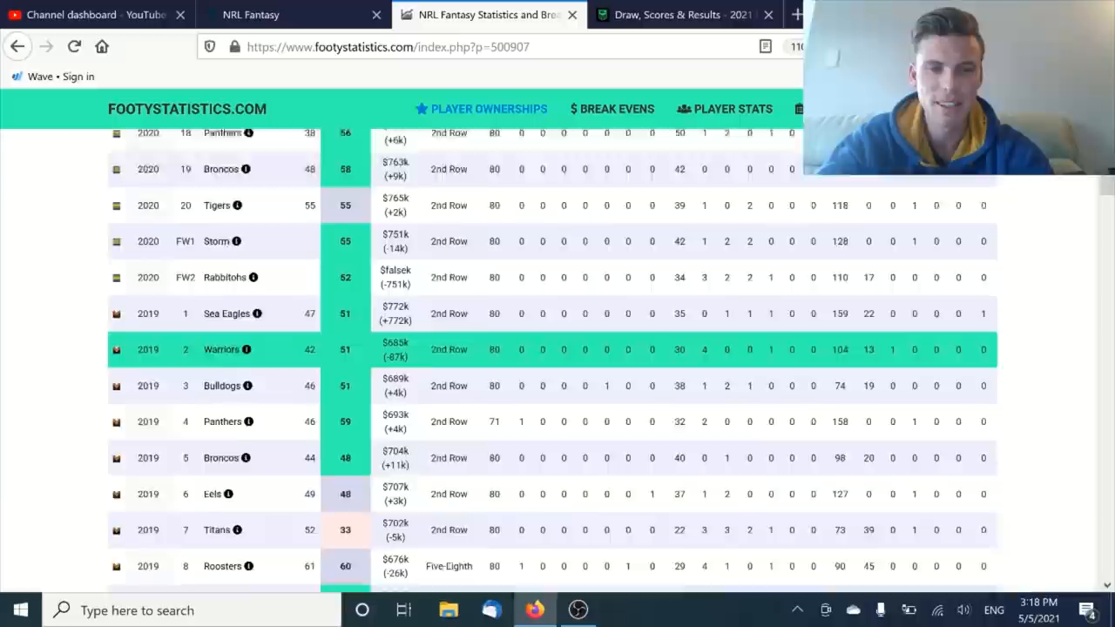
scroll("up", 3)
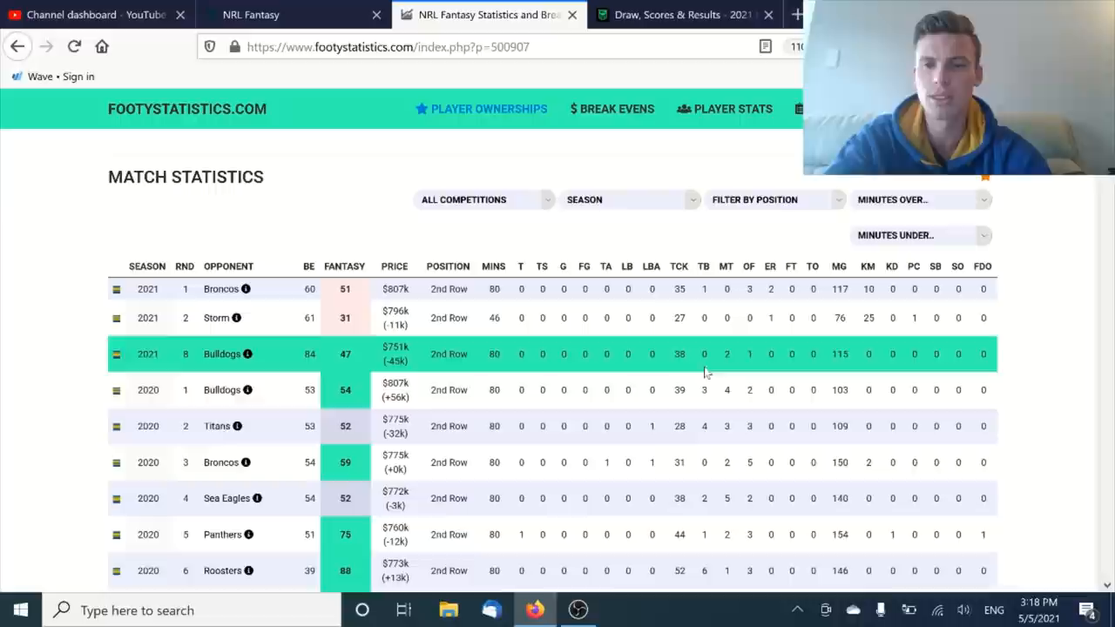
scroll("down", 3)
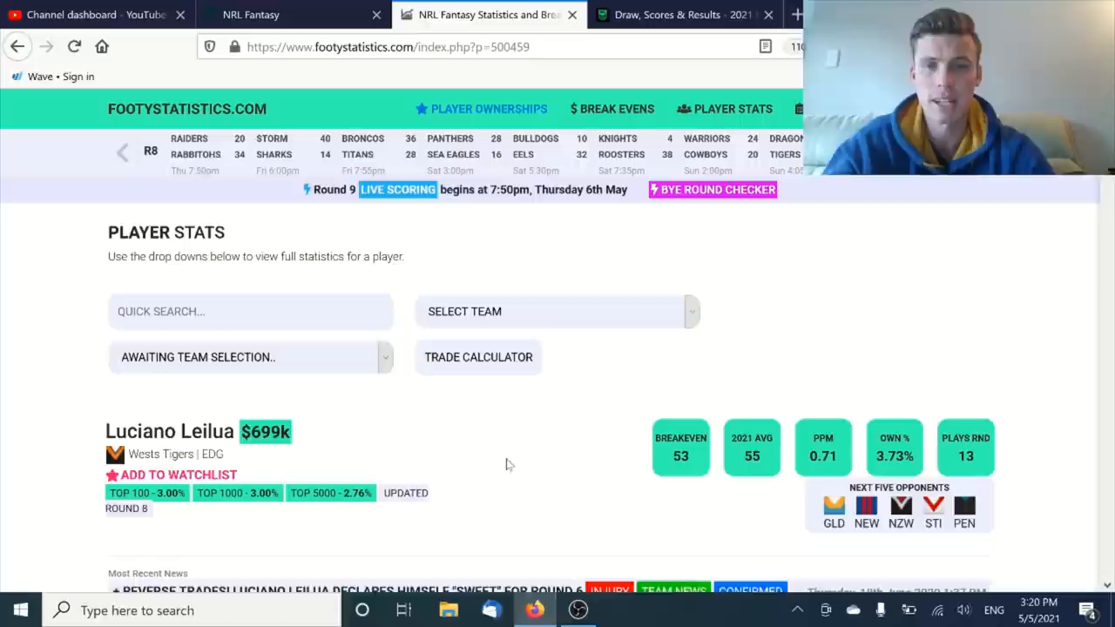
- Scan the NRL Fantasy player list down to James Fisher-Harris, then return to FootyStatistics to search him
left_click(251, 14)
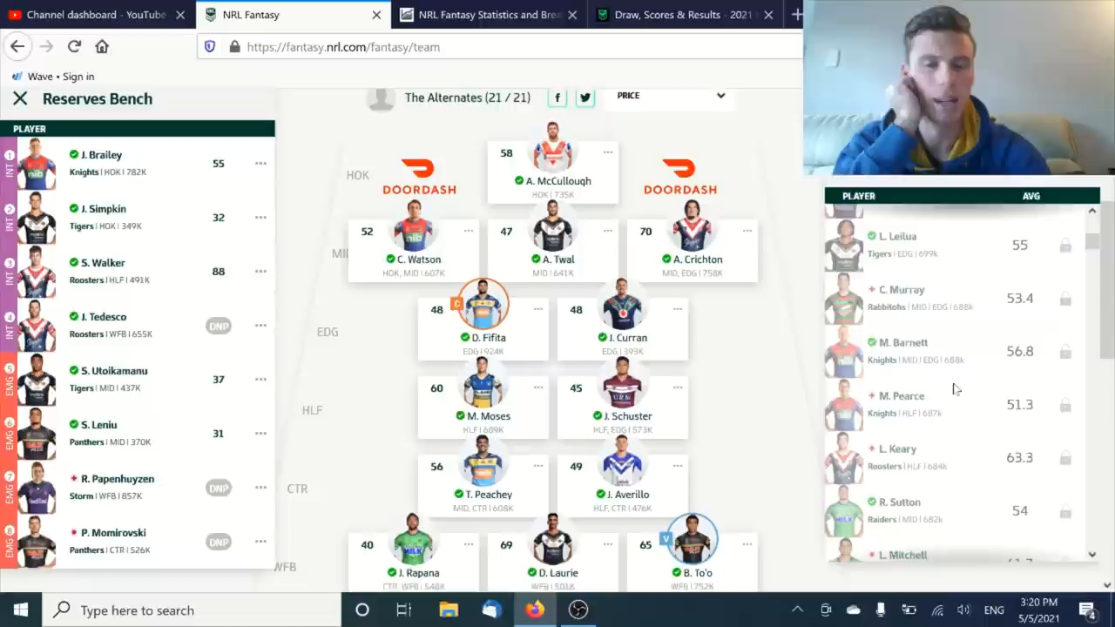
scroll("down", 3)
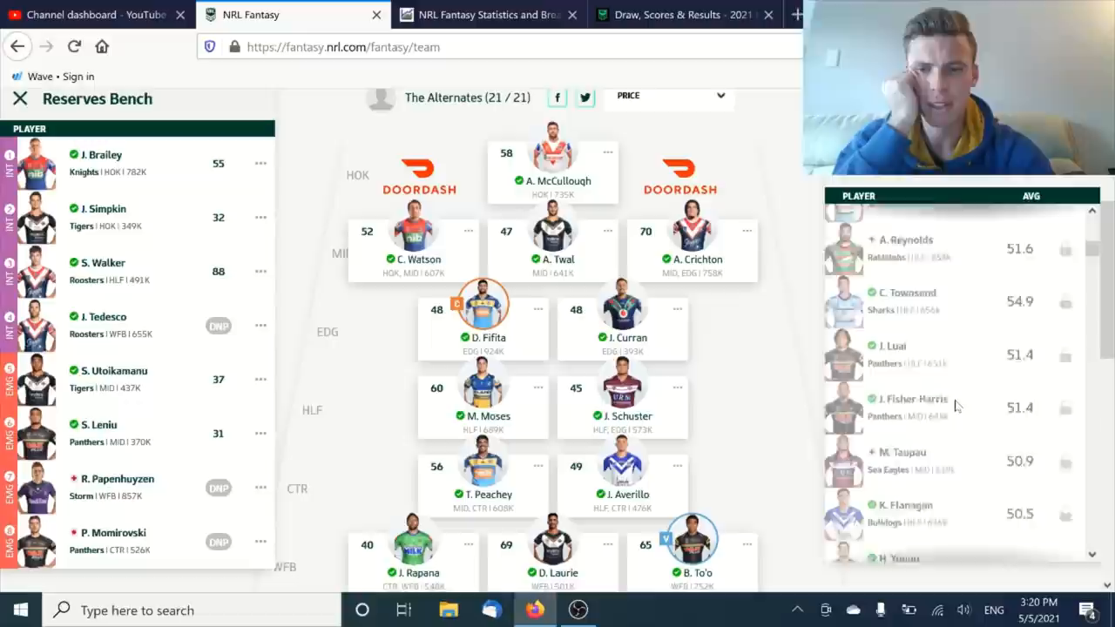
left_click(484, 14)
type("FISHE")
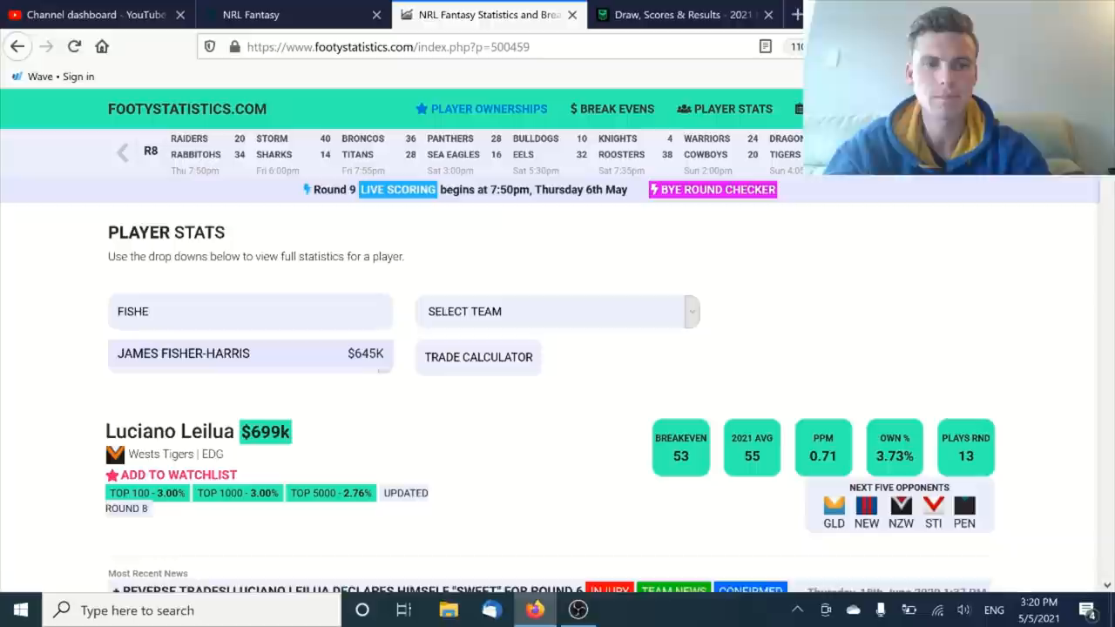
- View James Fisher-Harris's page and his 2021 round-by-round Match Statistics table
left_click(183, 352)
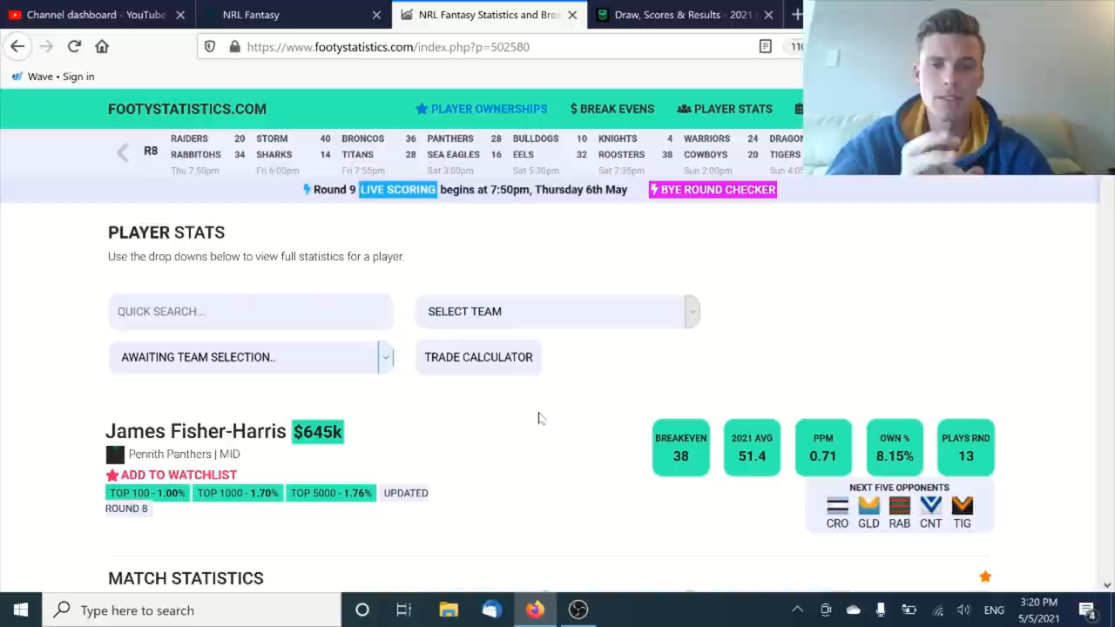
scroll("down", 3)
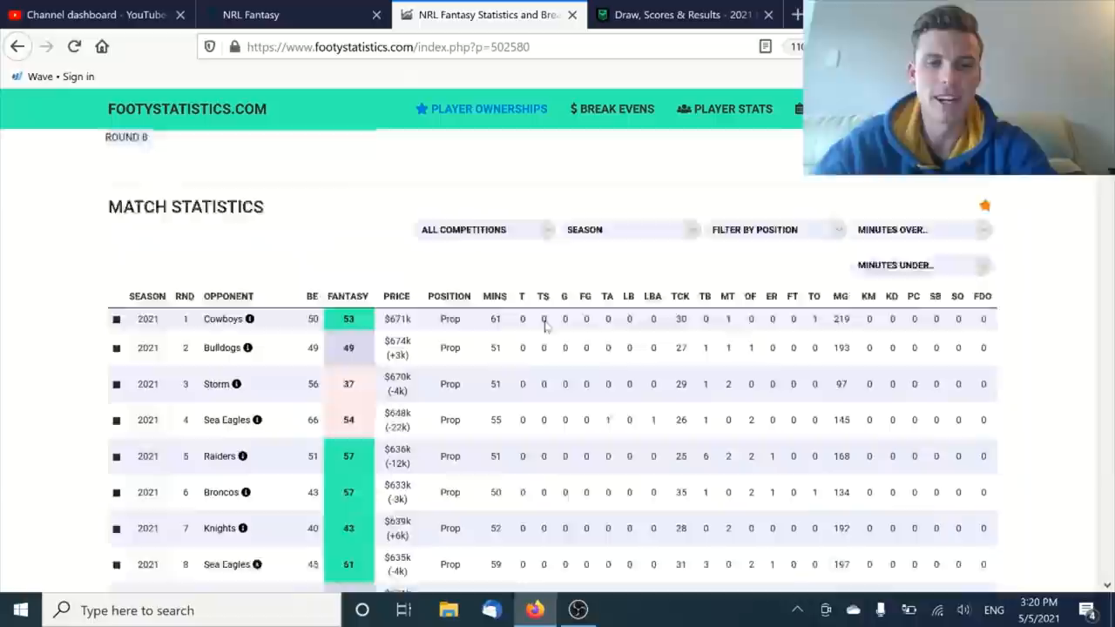
scroll("down", 3)
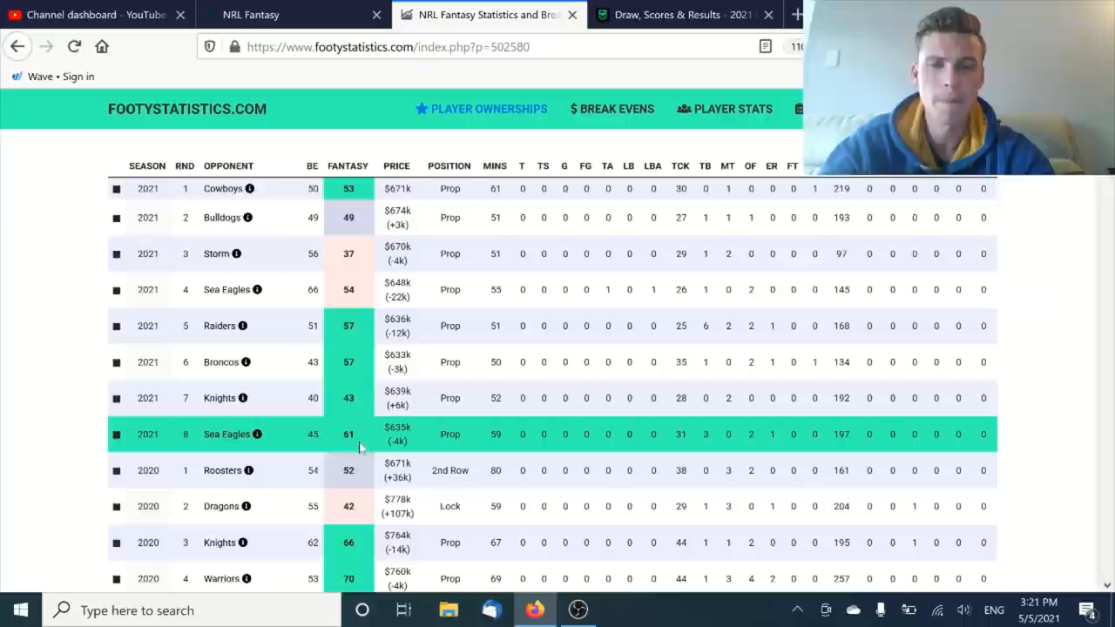
mouse_move(467, 440)
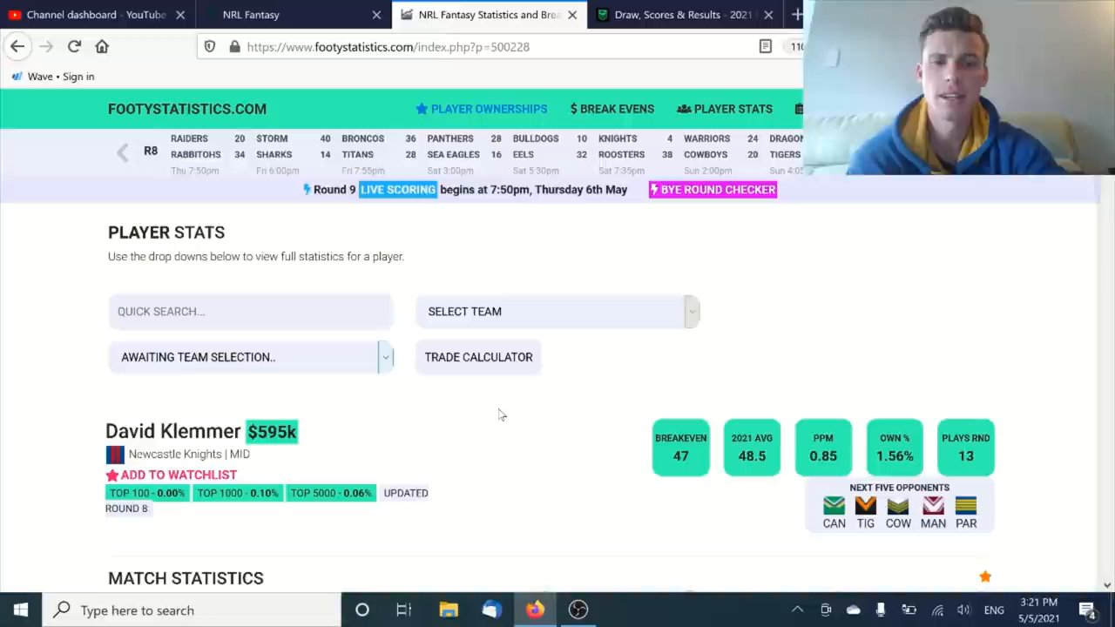
mouse_move(507, 415)
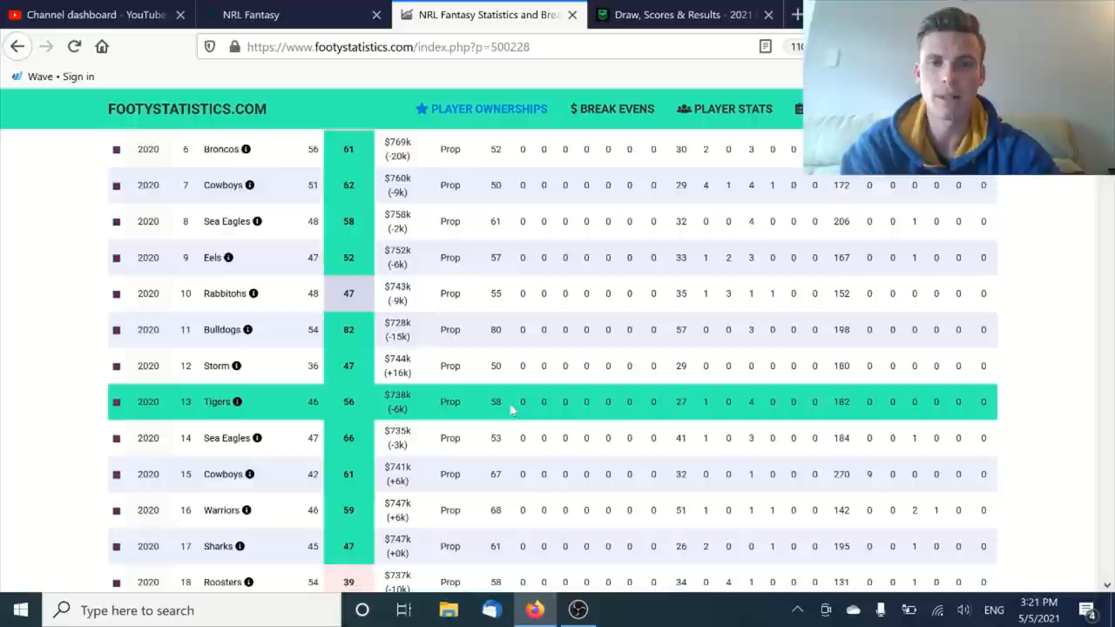
scroll("up", 3)
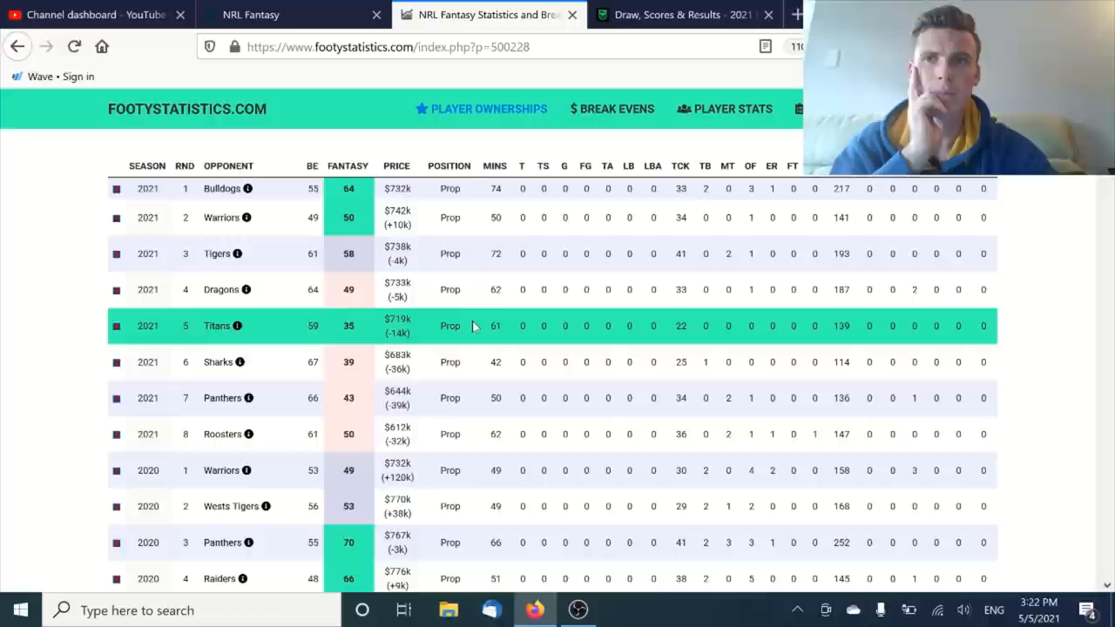
mouse_move(488, 361)
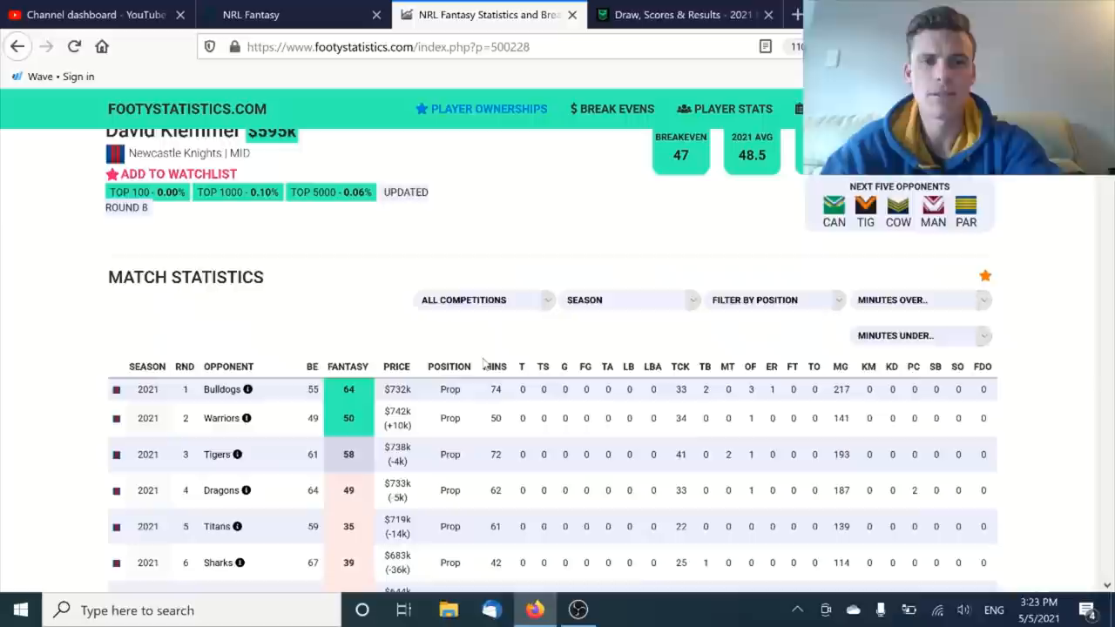
scroll("up", 3)
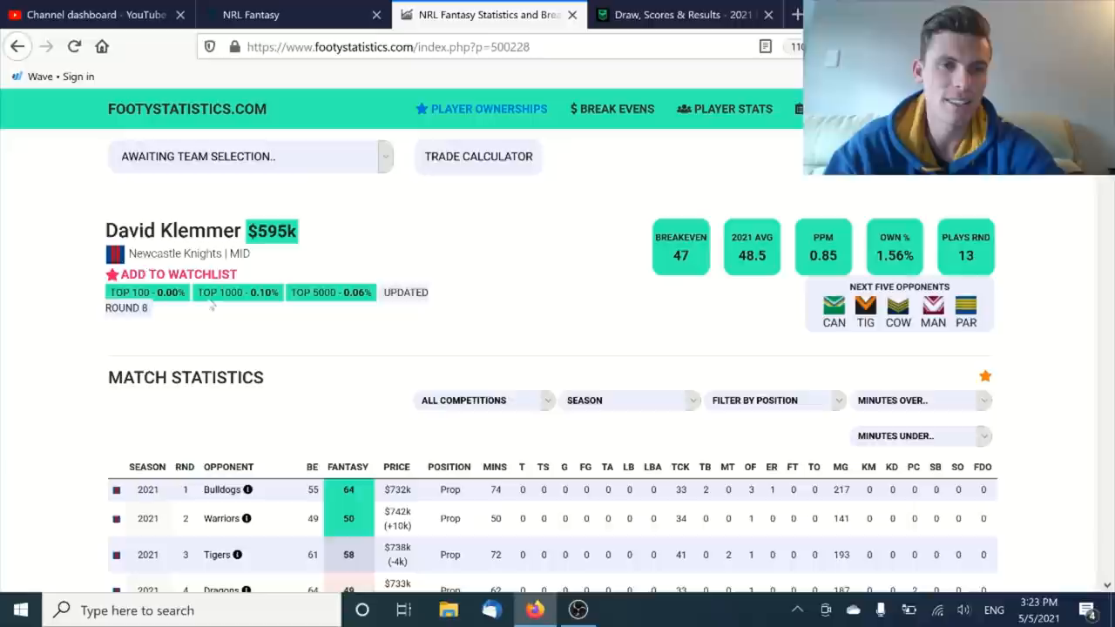
mouse_move(352, 312)
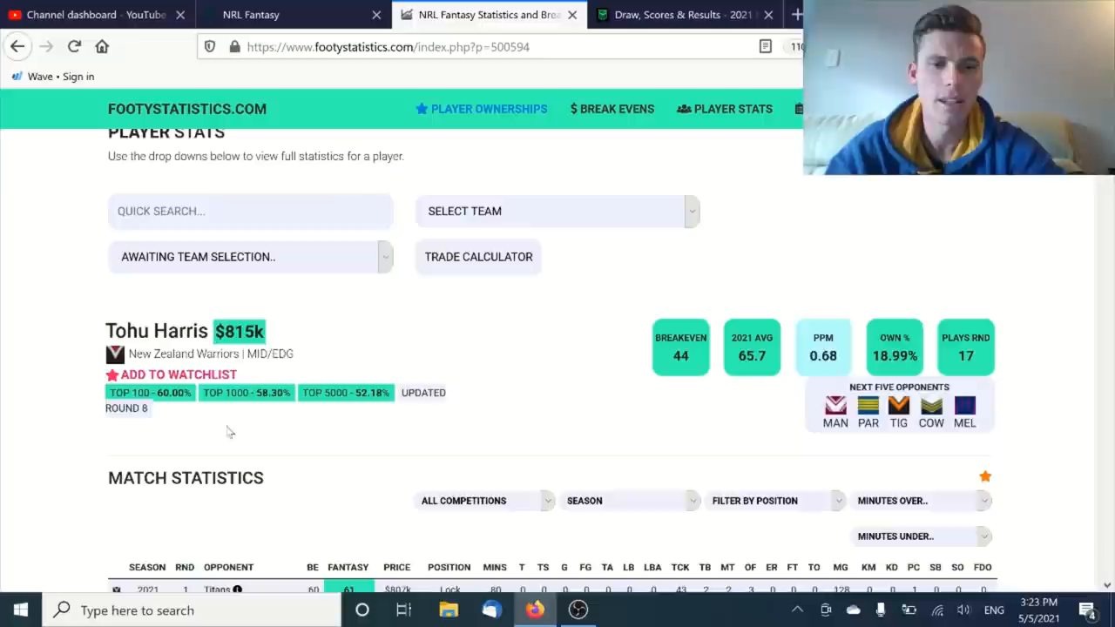
mouse_move(561, 392)
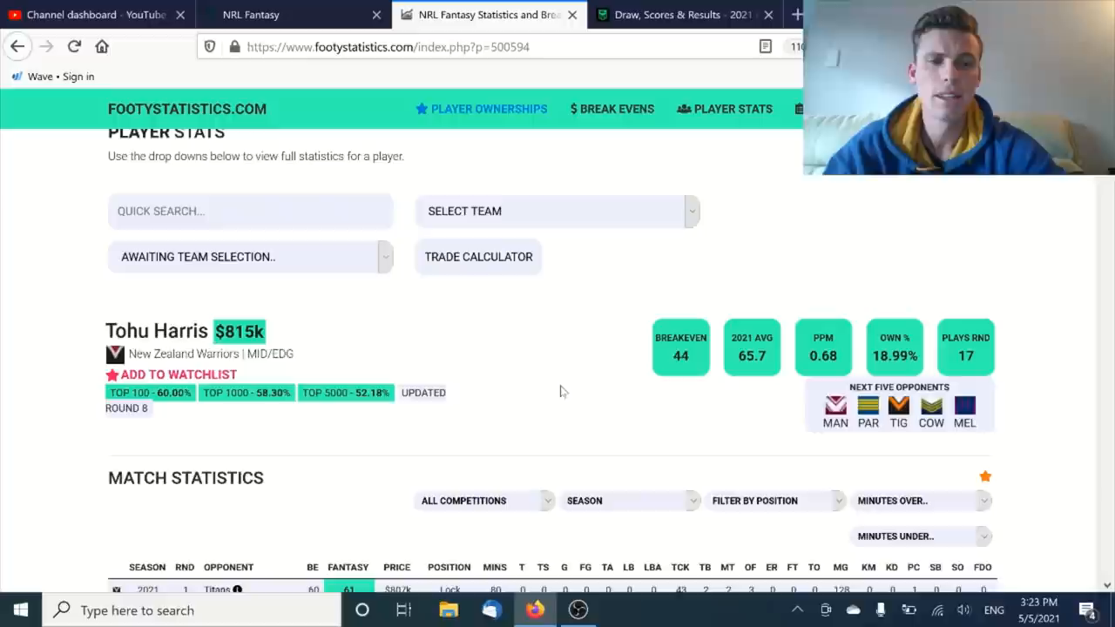
mouse_move(14, 439)
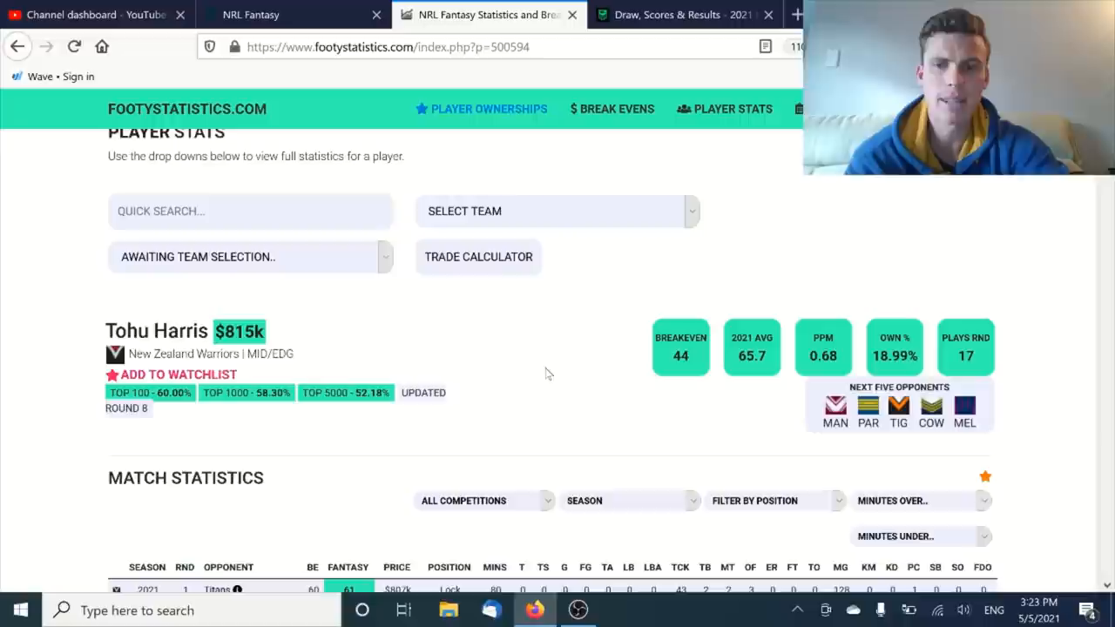
mouse_move(410, 345)
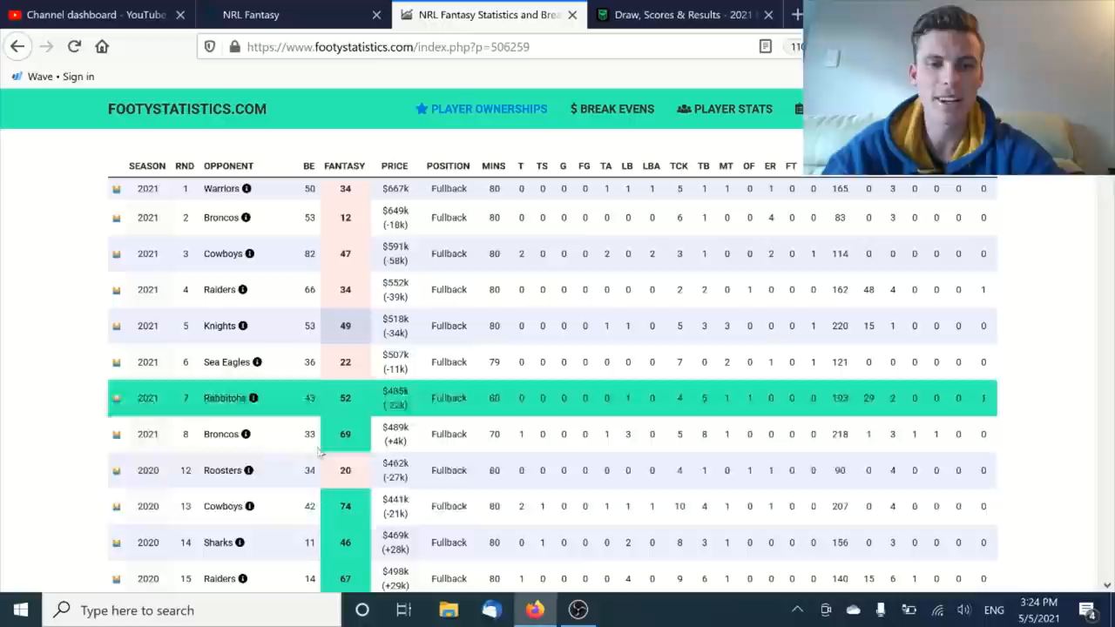
- Search 'ADAM' for Adam Doueihi and look through his 2021 and 2020 match statistics
type("ADAM")
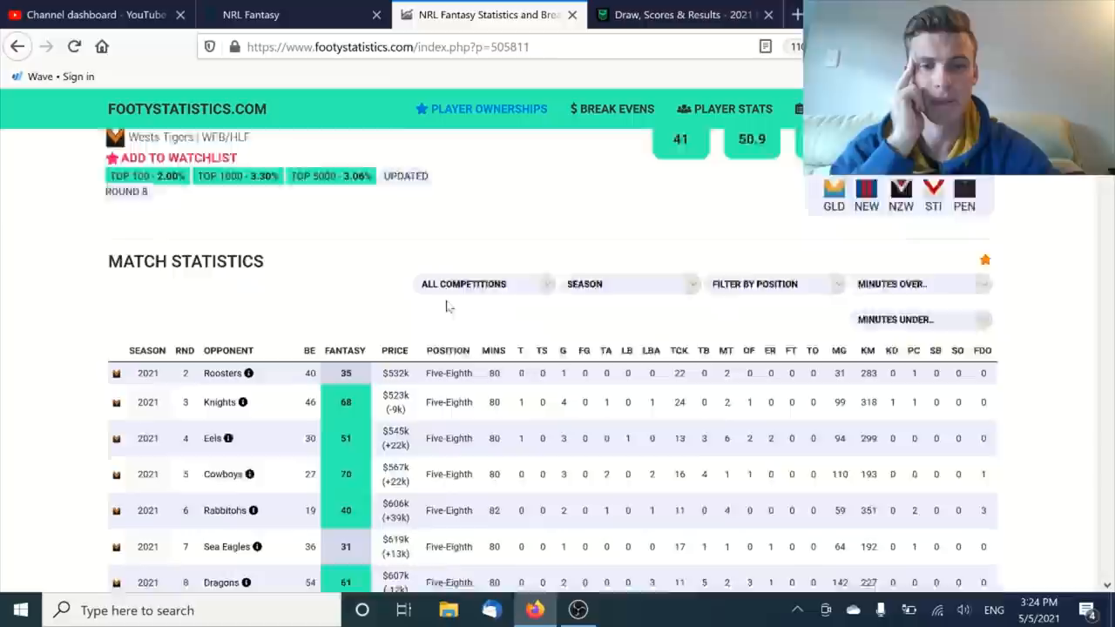
scroll("down", 3)
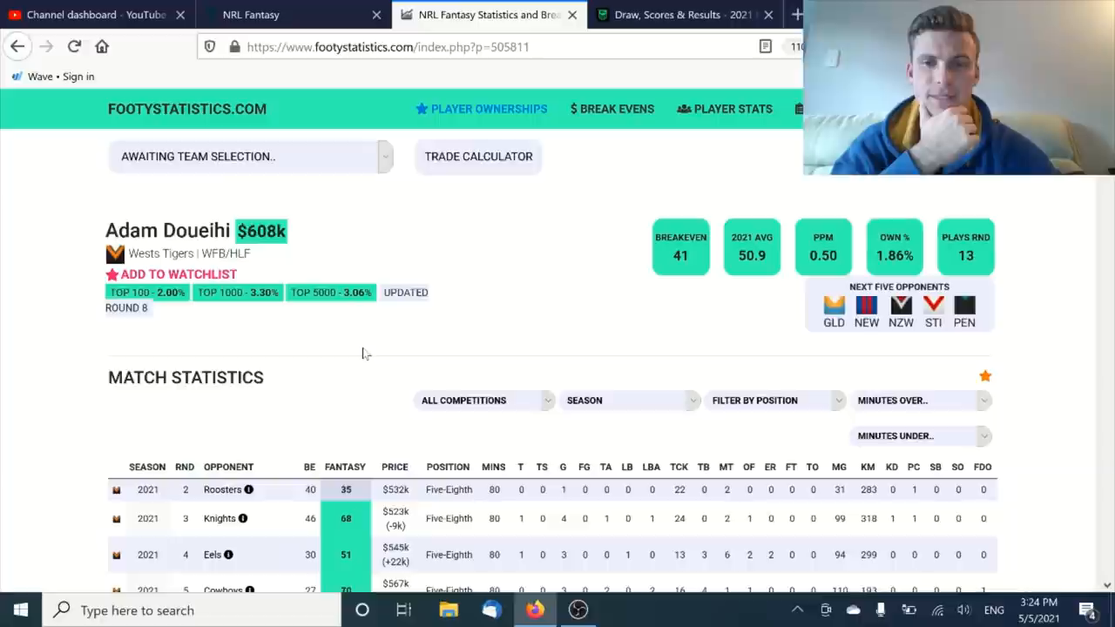
scroll("down", 3)
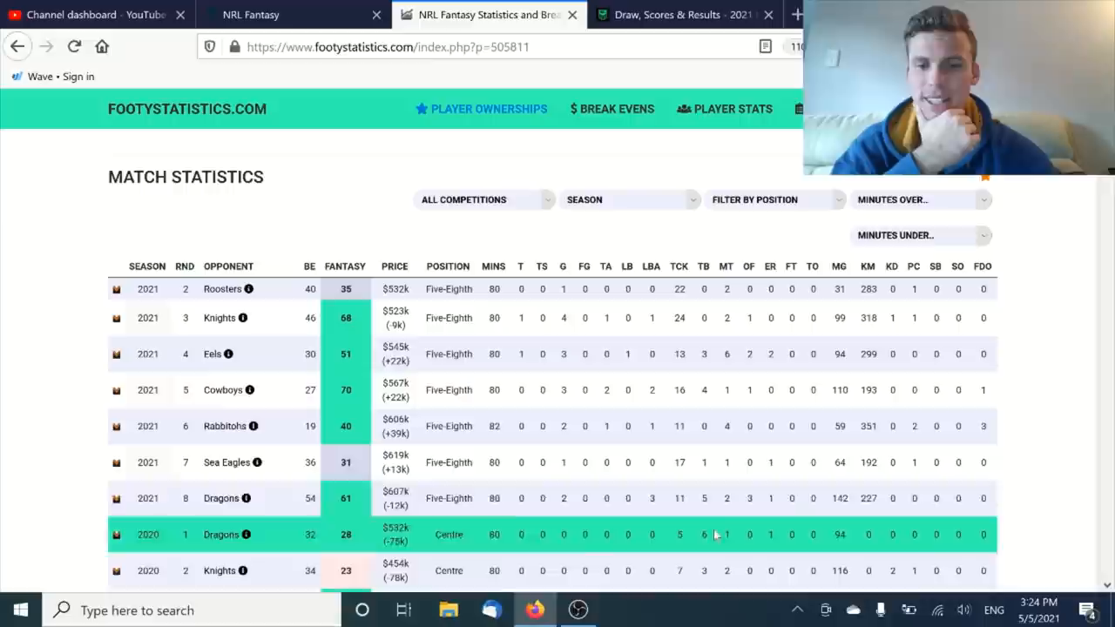
mouse_move(832, 526)
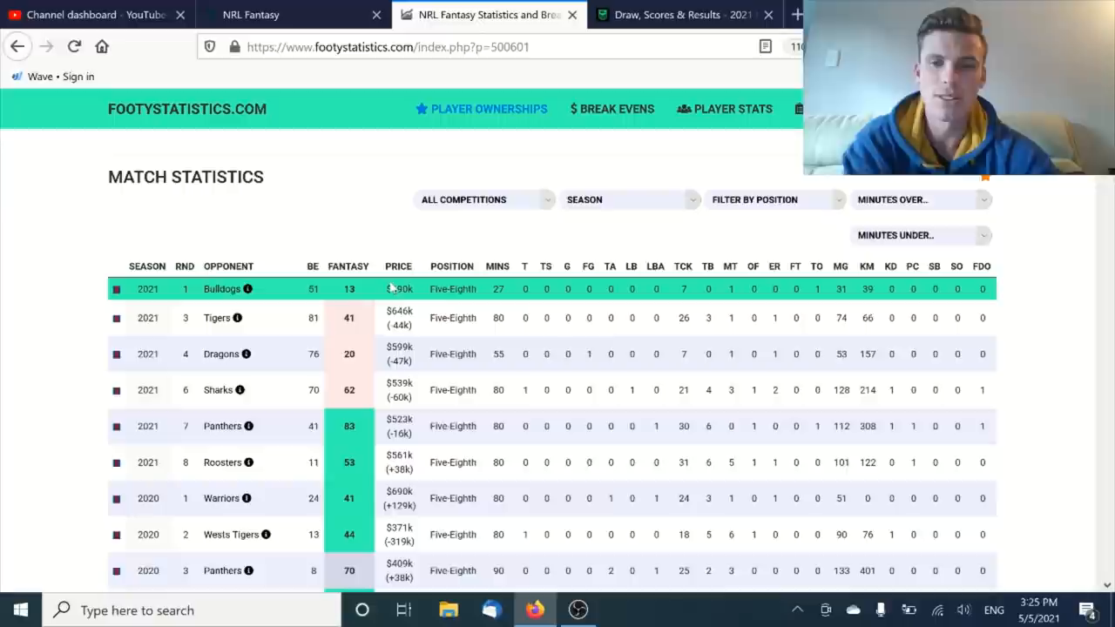
scroll("down", 3)
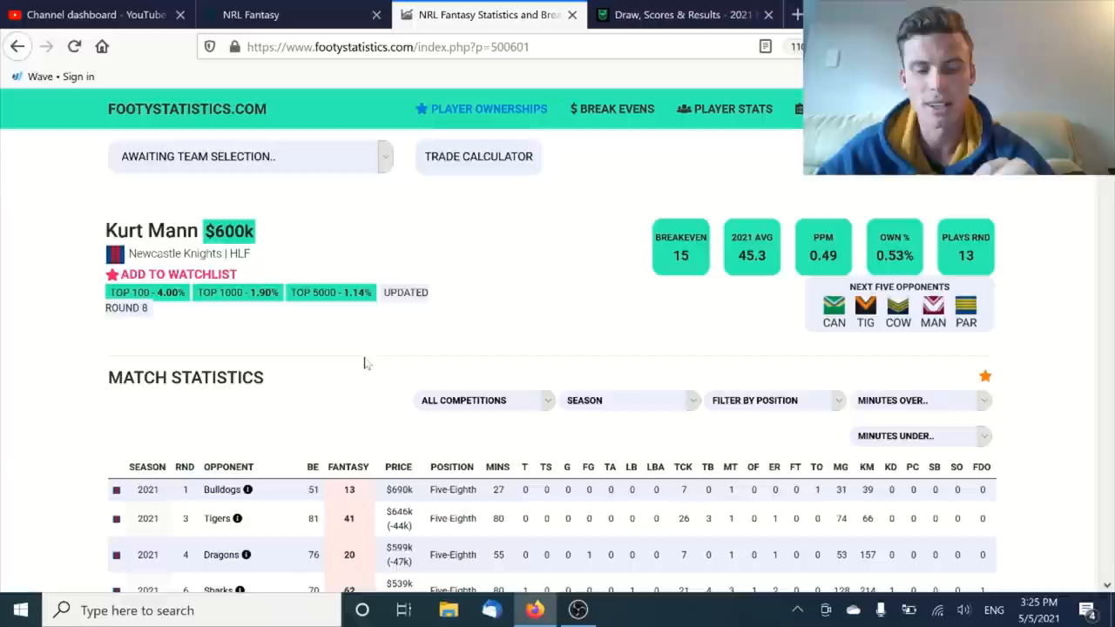
scroll("down", 3)
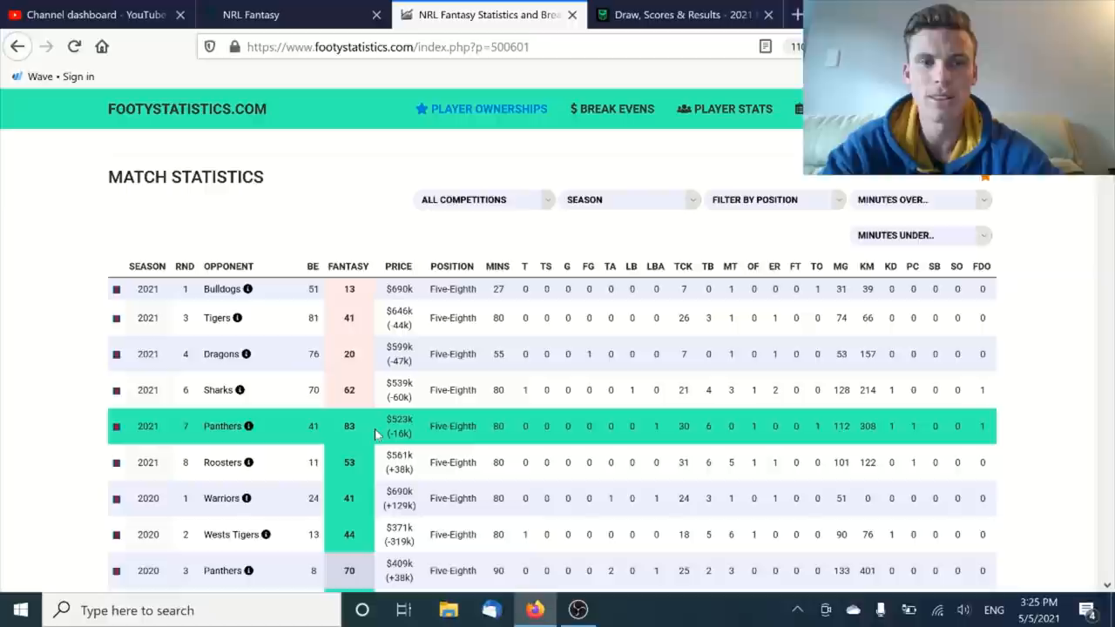
left_click(248, 425)
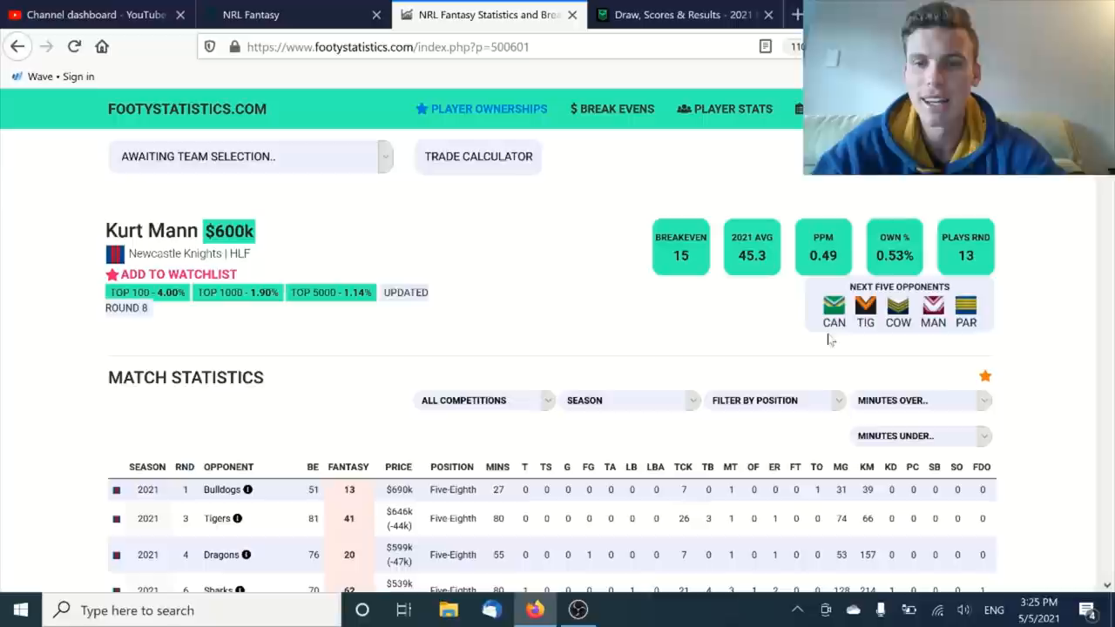
mouse_move(577, 322)
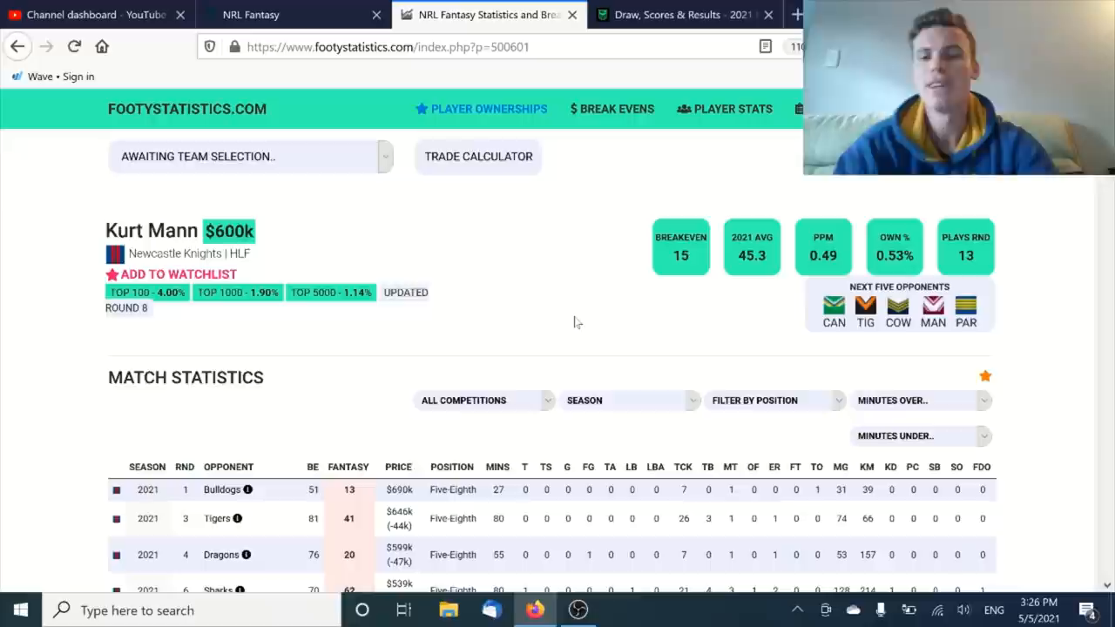